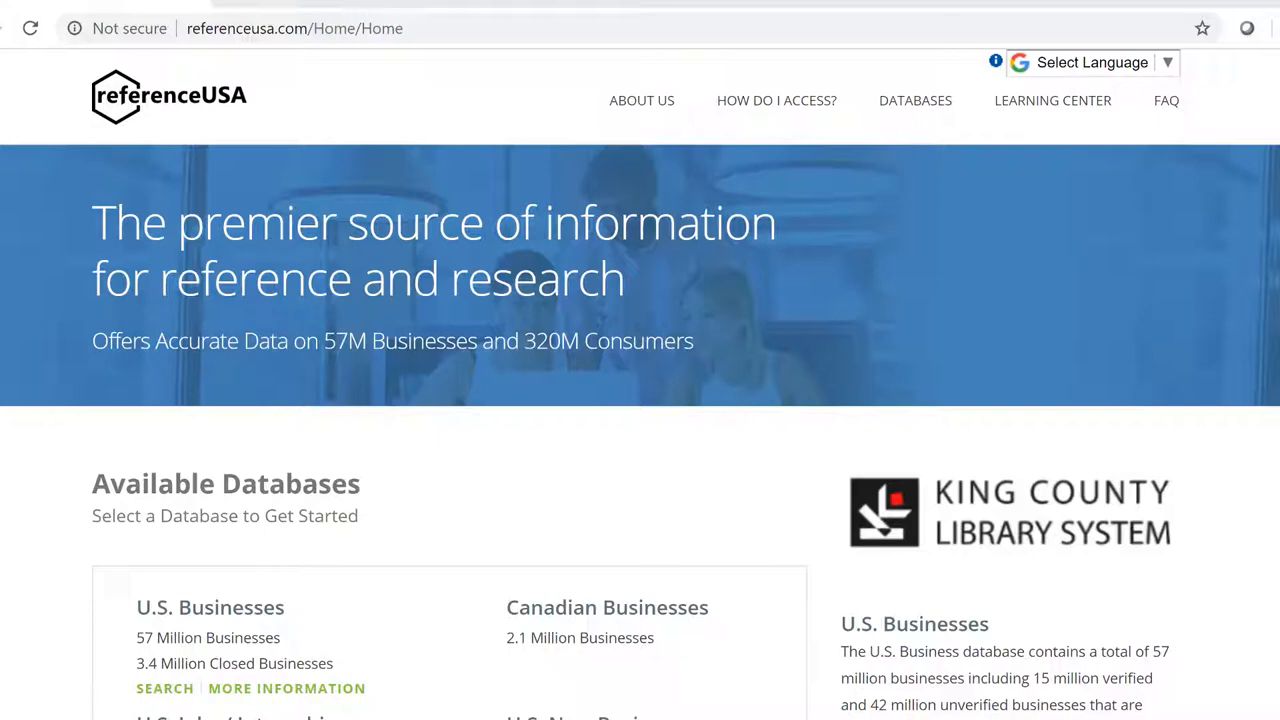
Open the U.S. Businesses Quick Search form from the ReferenceUSA home page.
left_click(164, 688)
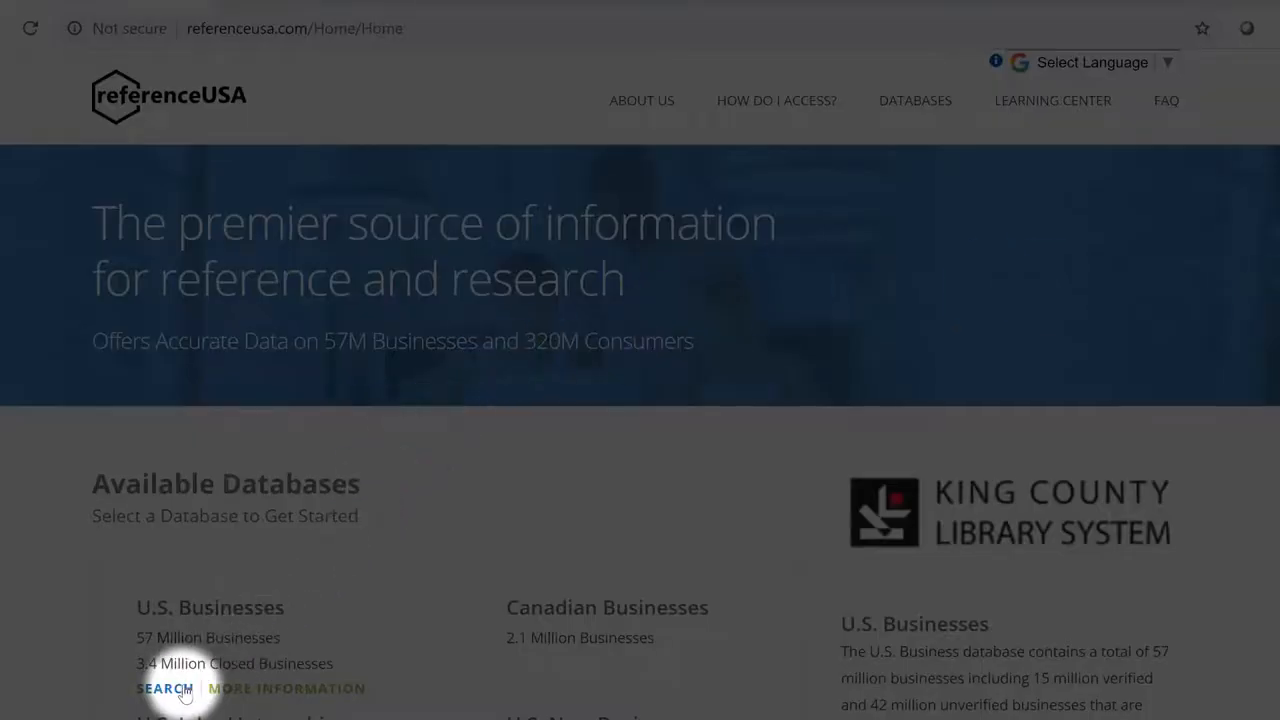
left_click(163, 688)
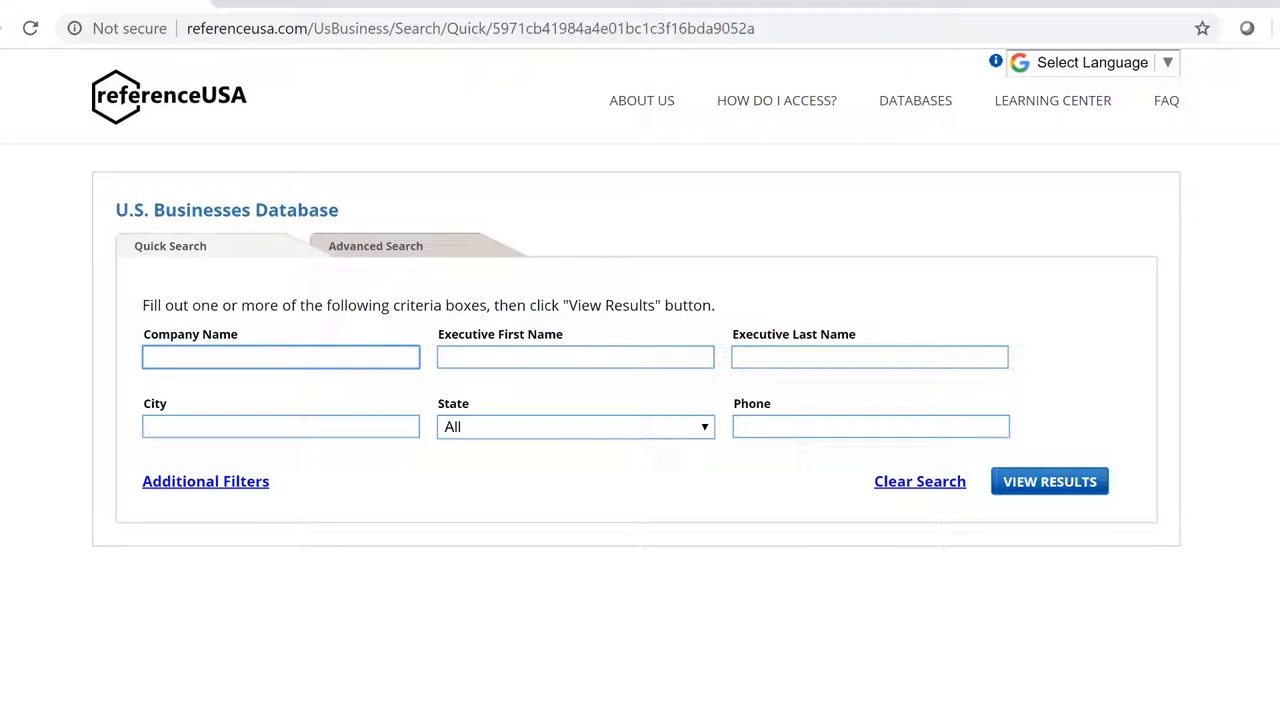
mouse_move(387, 344)
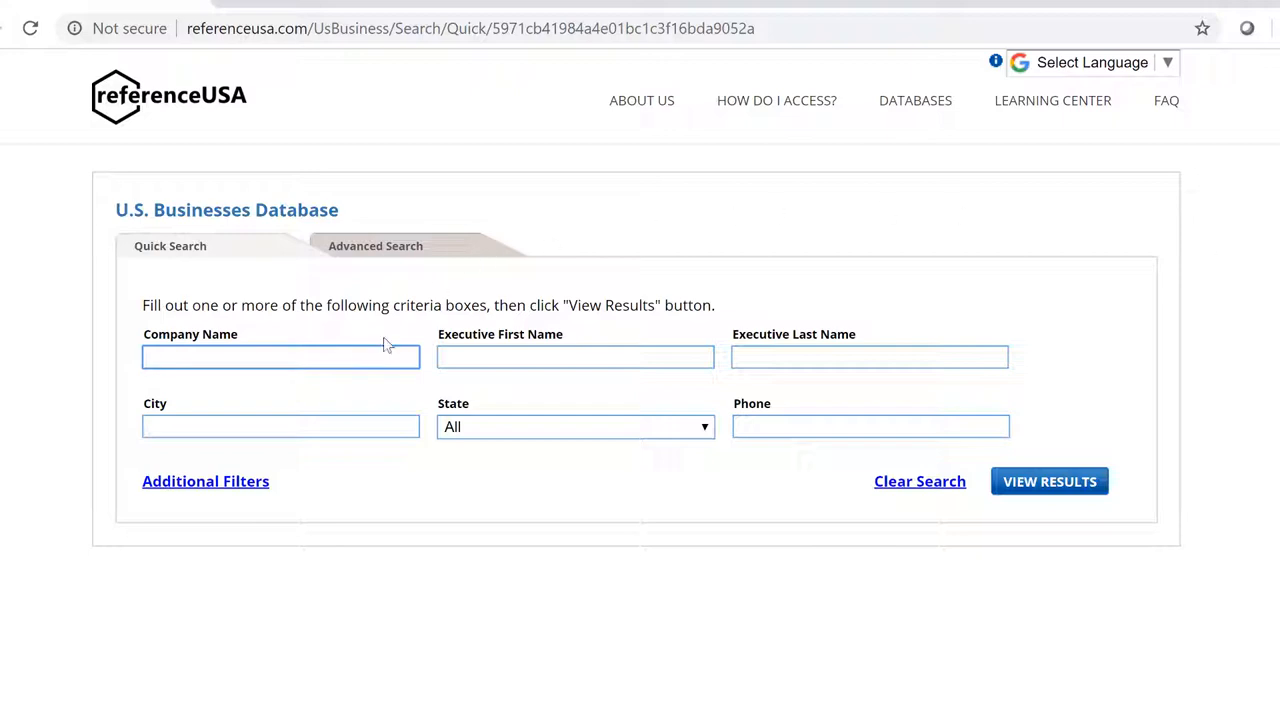
Search Company Name 'Dahlia bakery' to get the single Seattle, WA result.
left_click(280, 357)
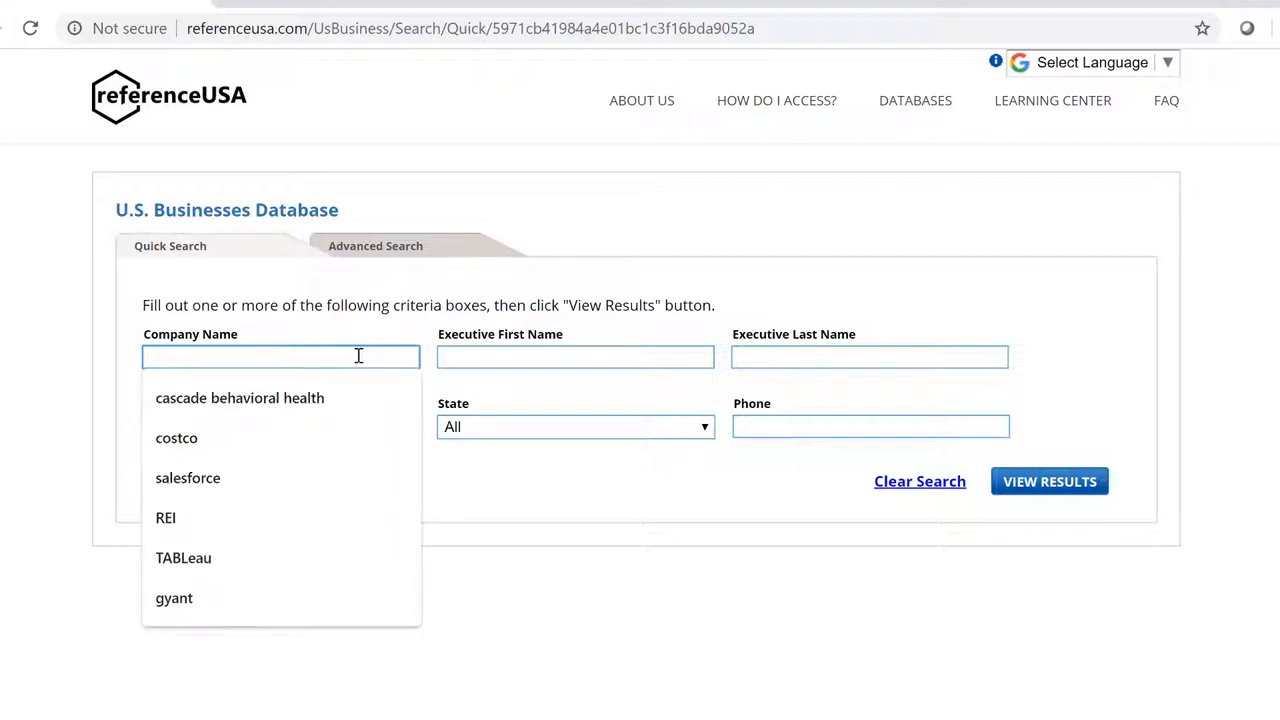
type("Dahlia bakery")
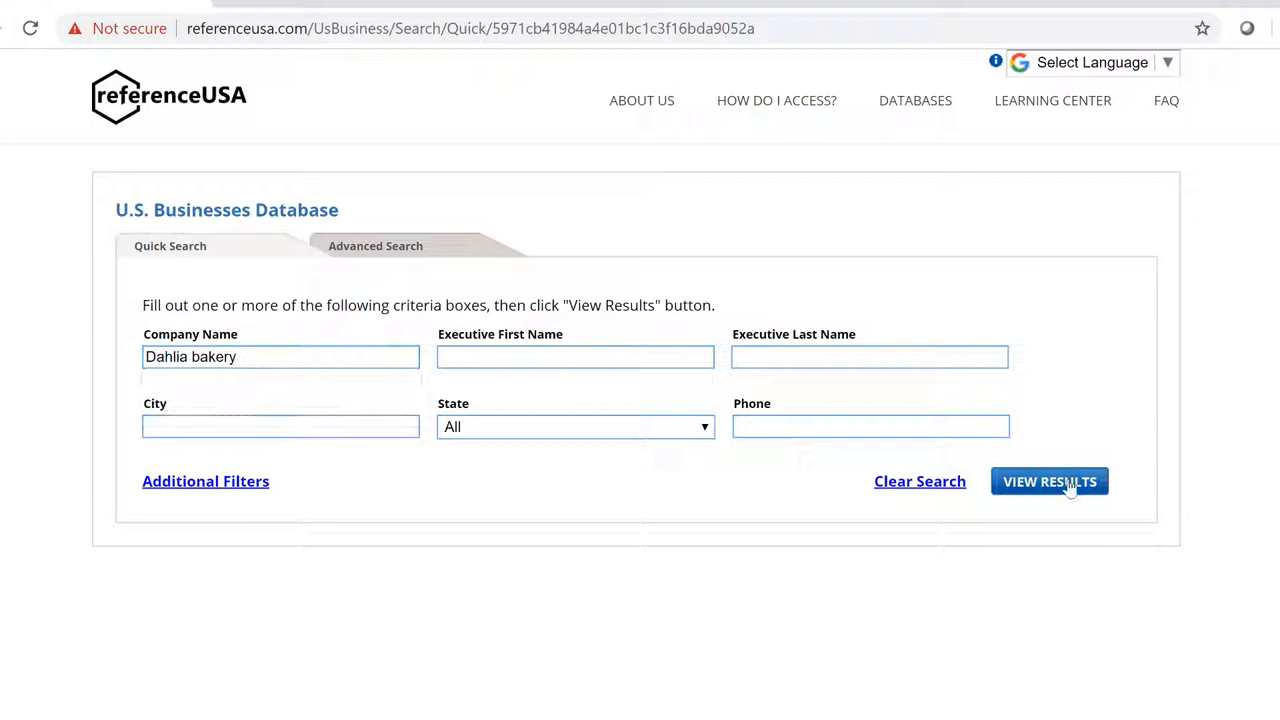
left_click(1049, 481)
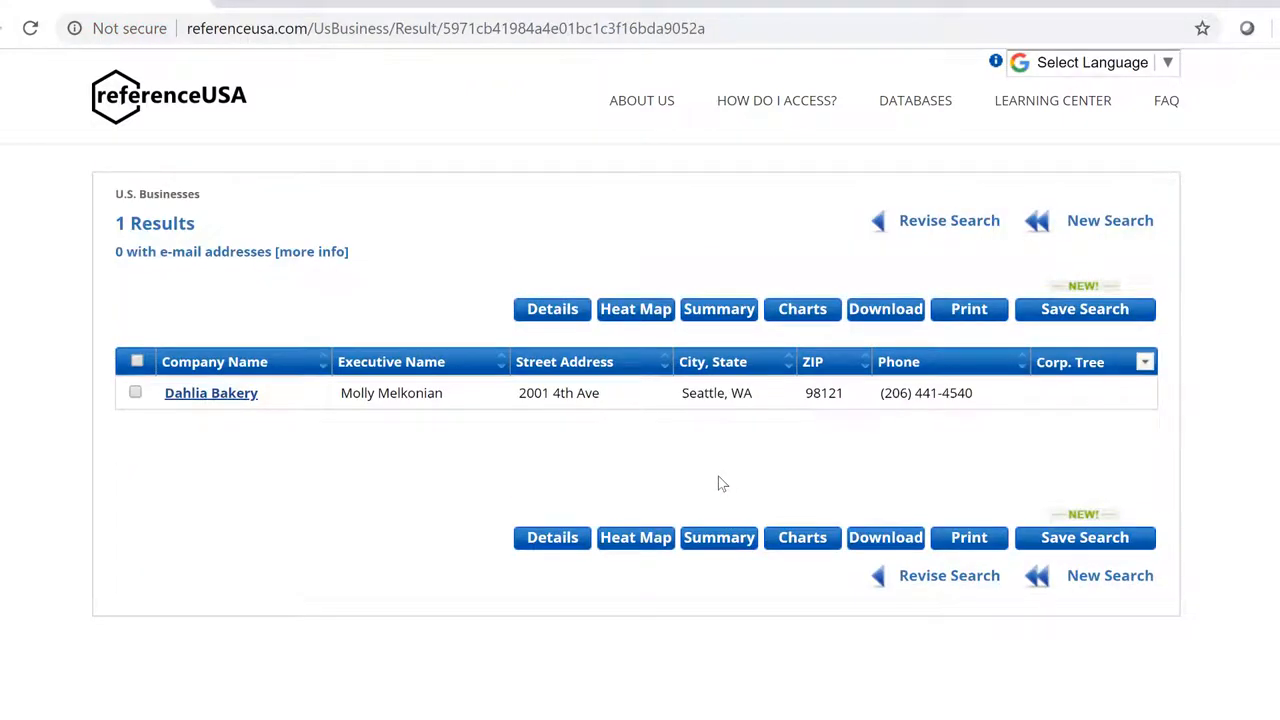
mouse_move(213, 462)
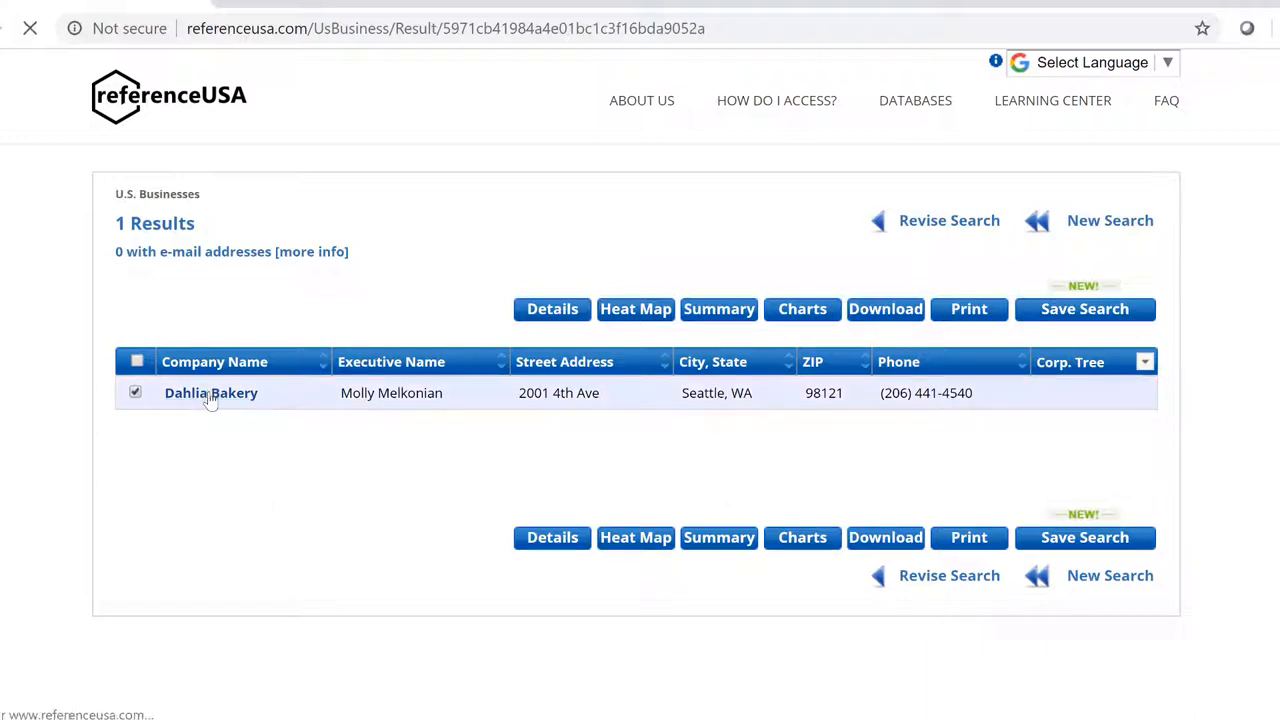
Open Dahlia Bakery's record and scroll through location, industry, profile and demographics.
left_click(210, 392)
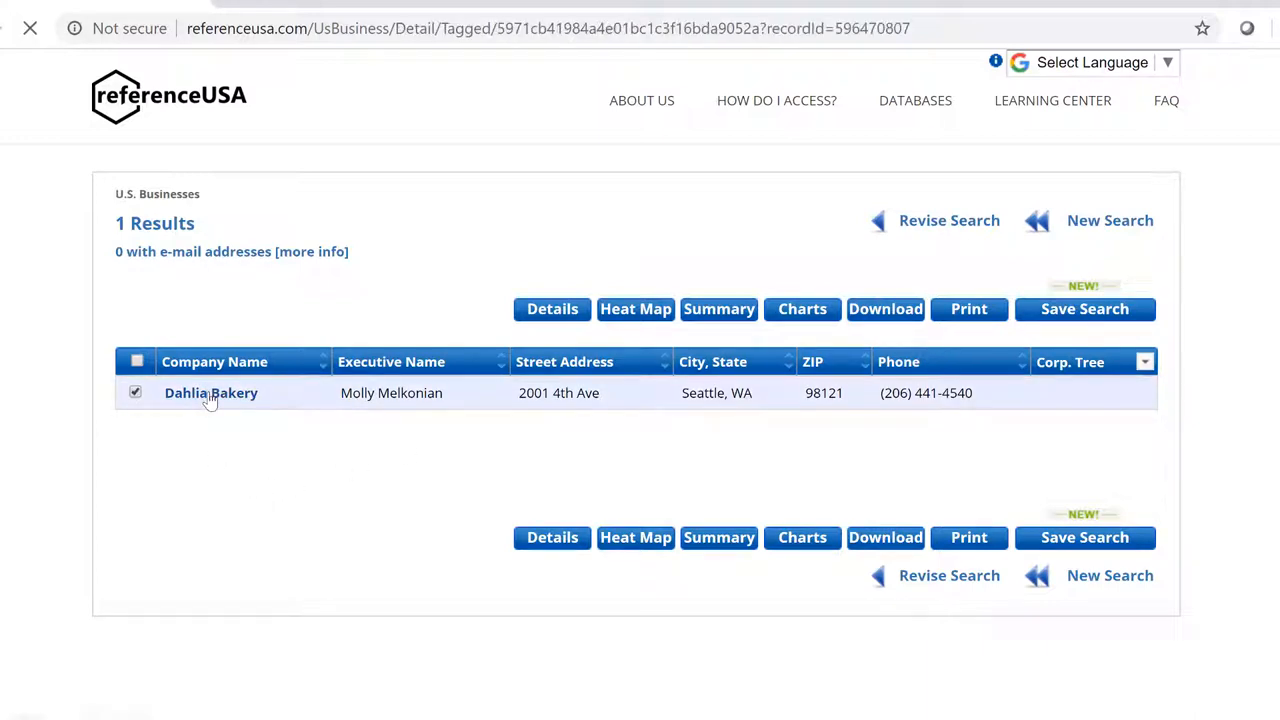
left_click(211, 392)
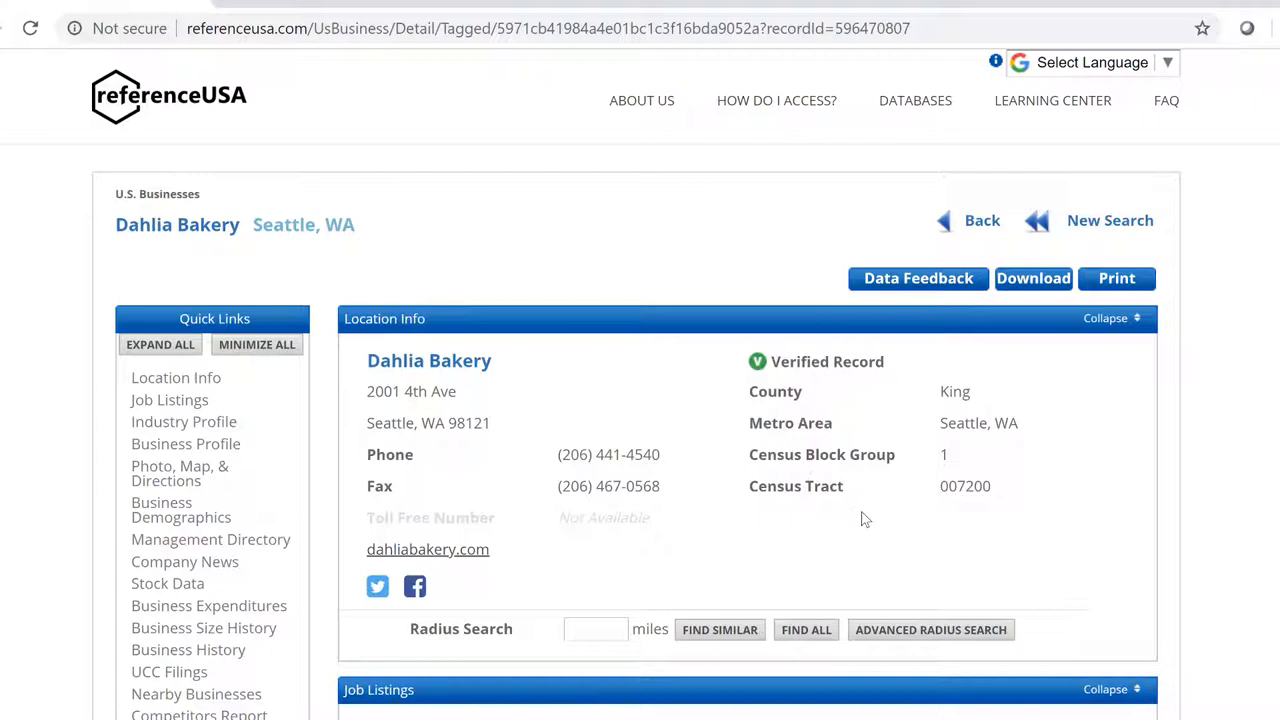
scroll("down", 3)
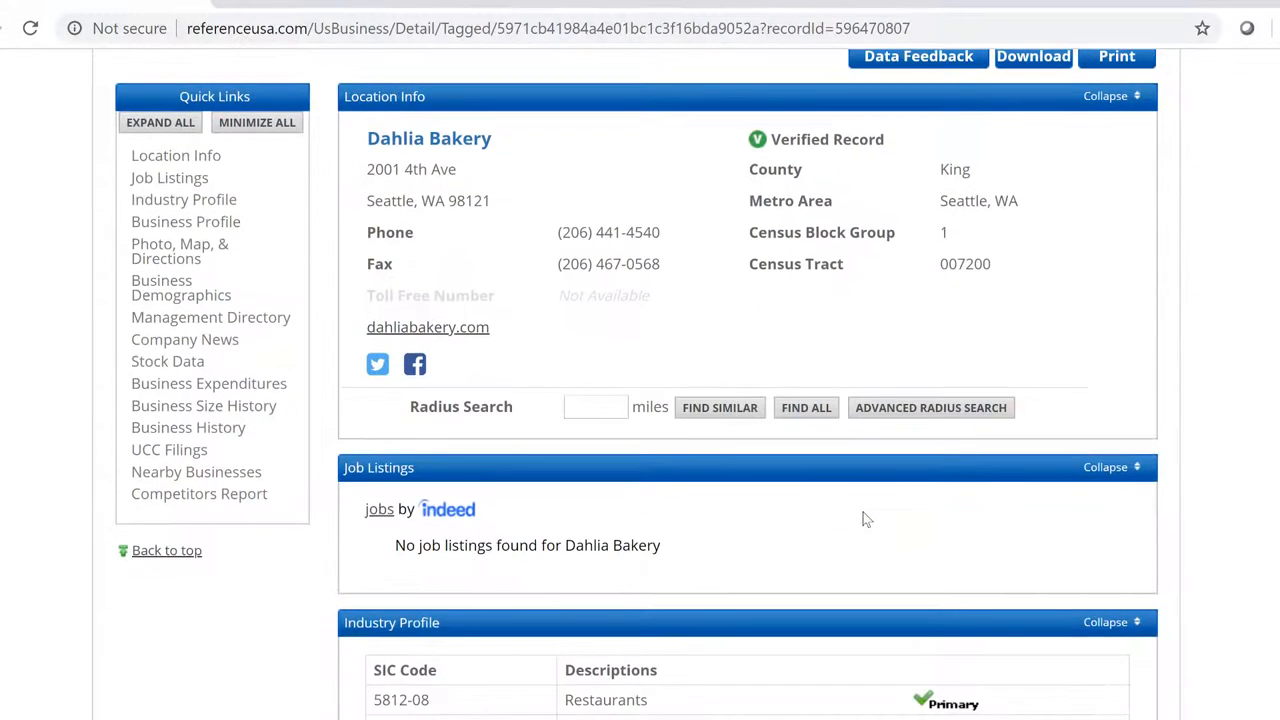
scroll("down", 3)
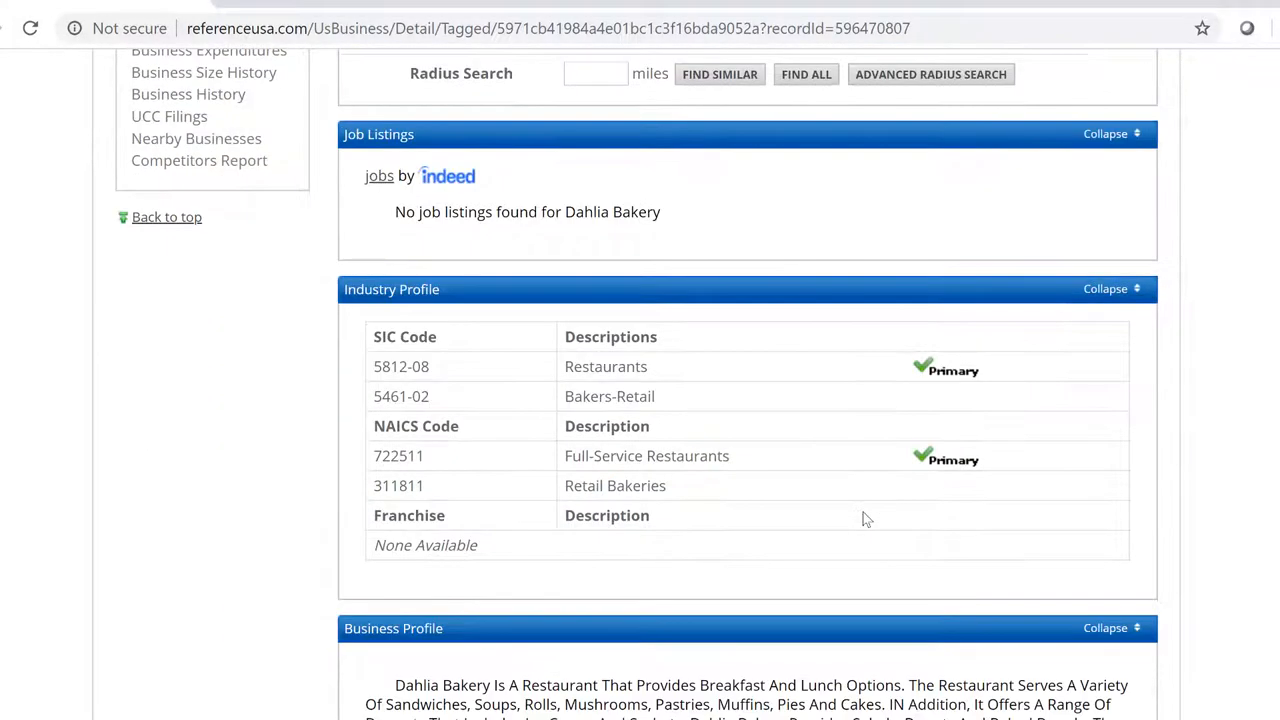
scroll("down", 3)
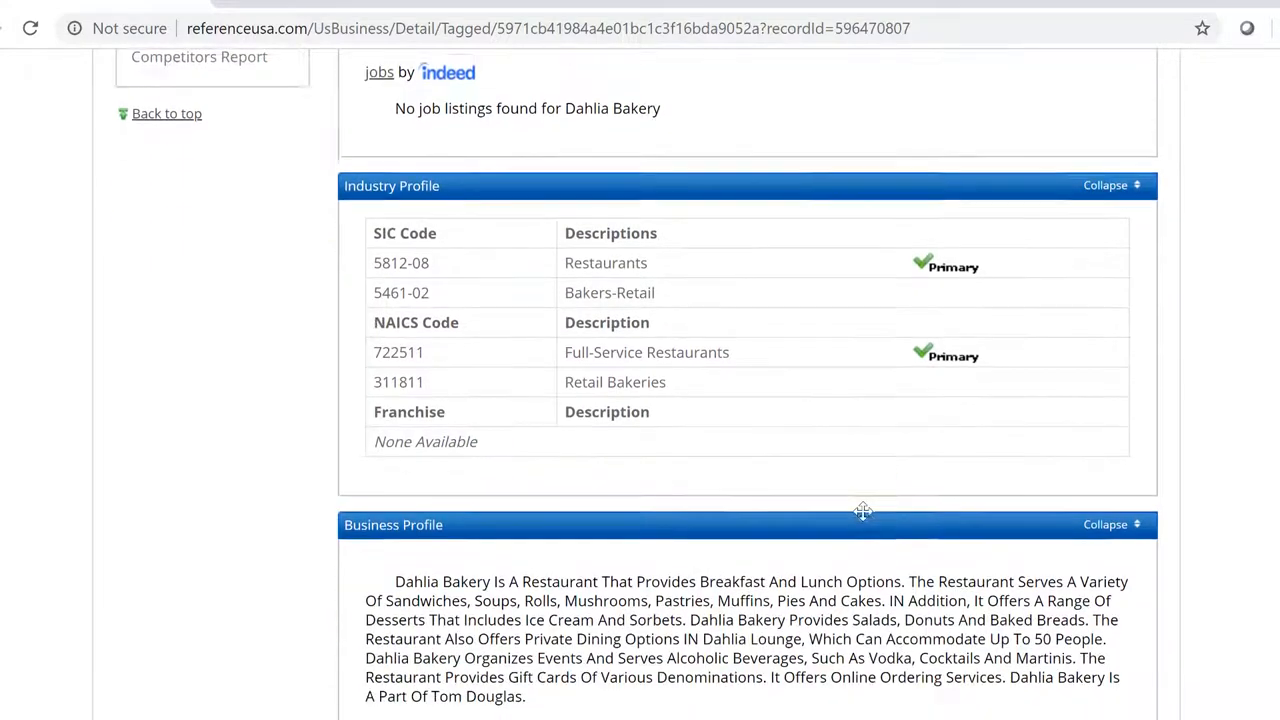
scroll("down", 3)
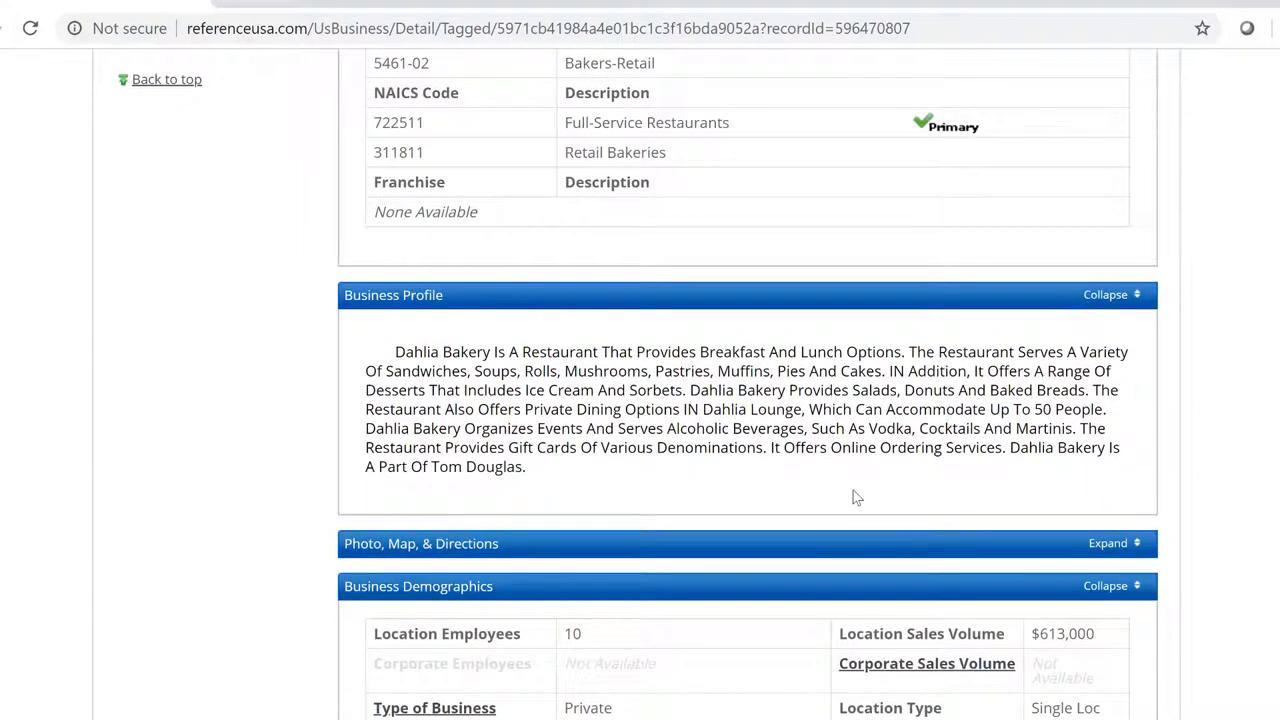
scroll("down", 3)
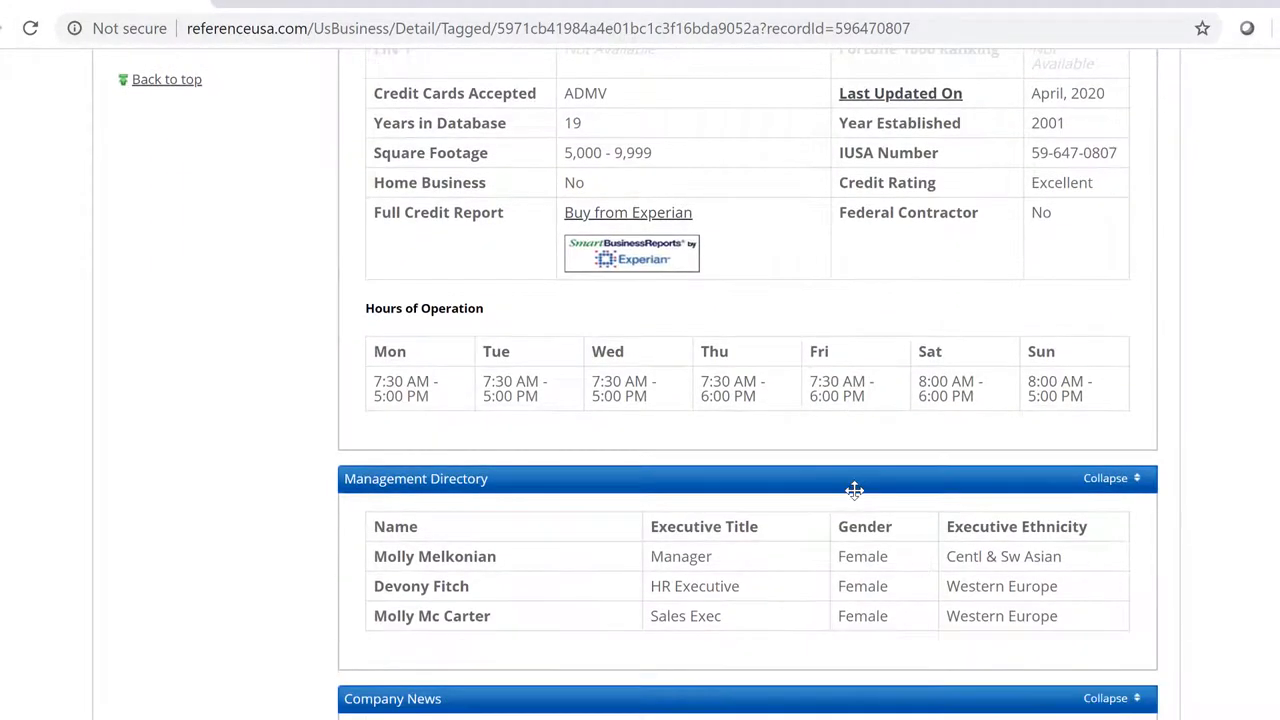
scroll("down", 3)
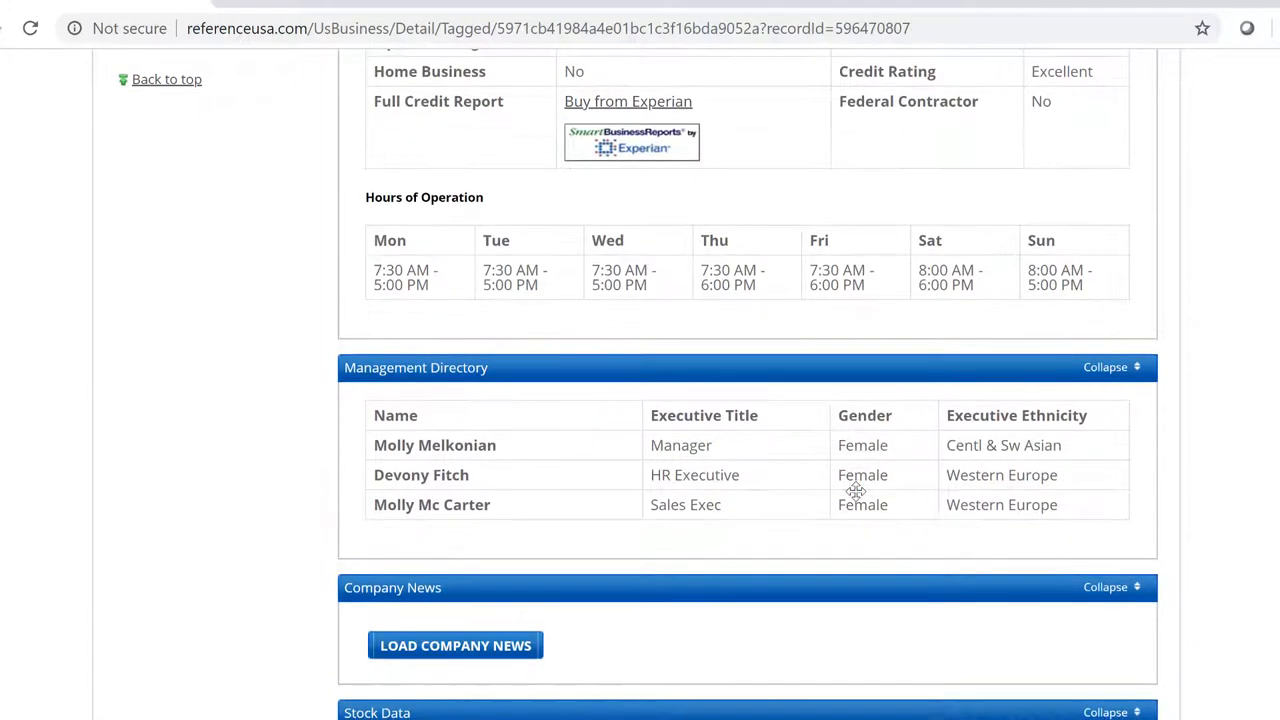
scroll("down", 3)
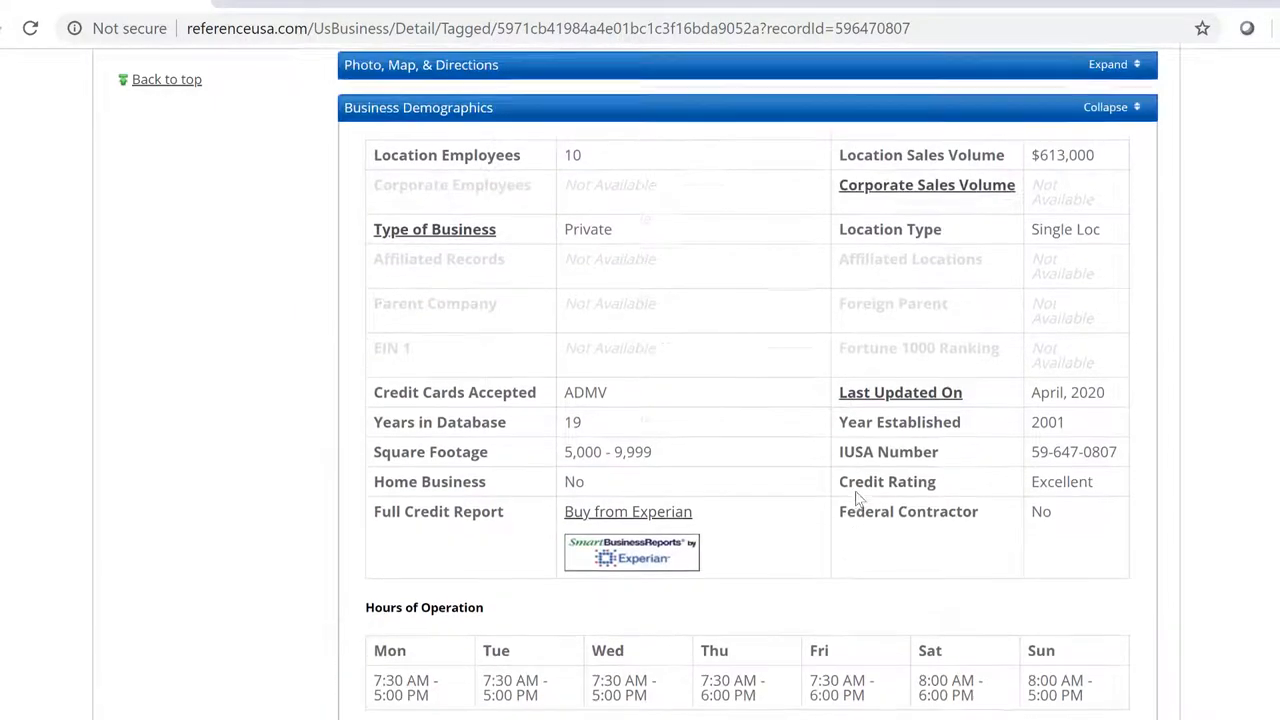
Scroll down to Dahlia Bakery's Business Expenditures and sales-volume history.
scroll("down", 3)
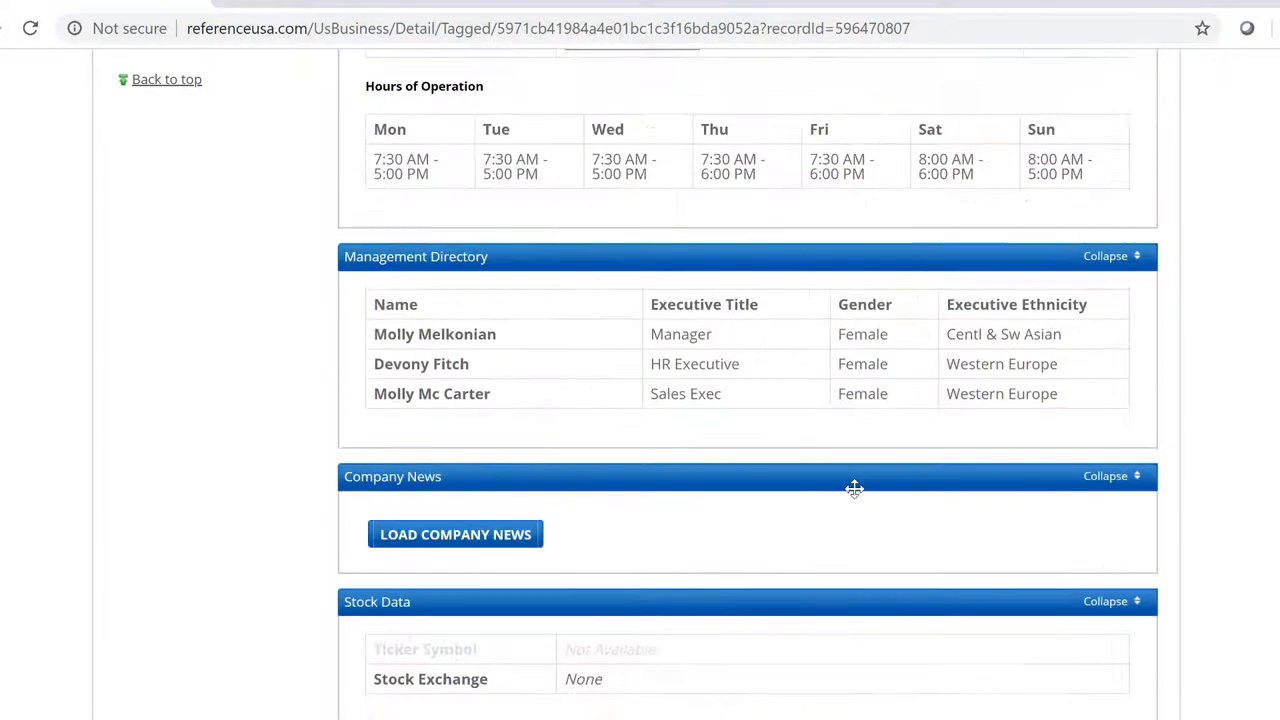
scroll("down", 3)
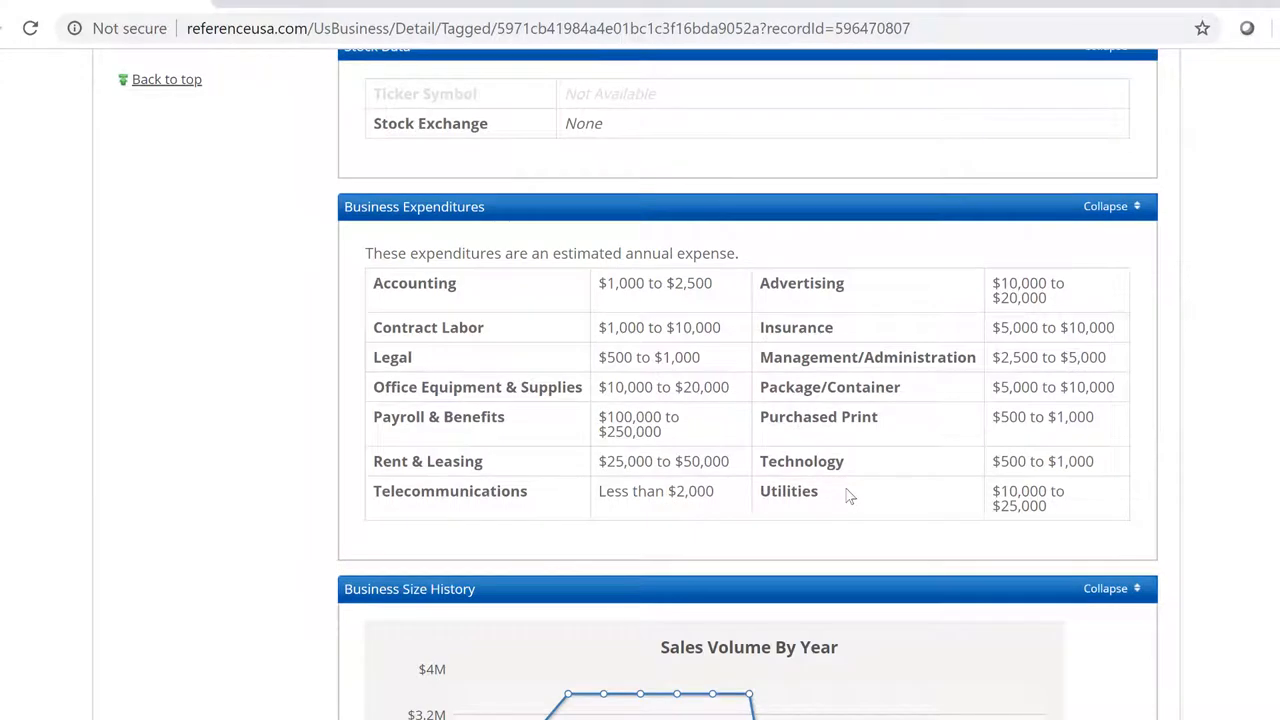
mouse_move(700, 370)
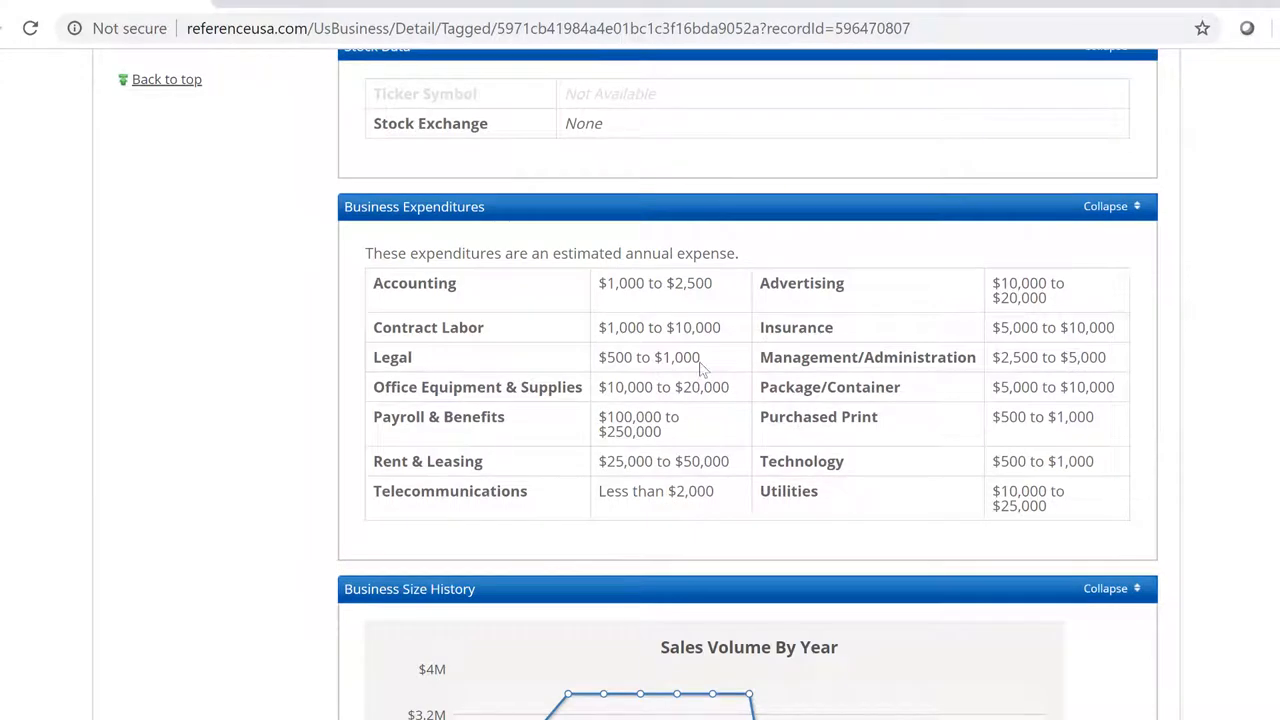
mouse_move(640, 262)
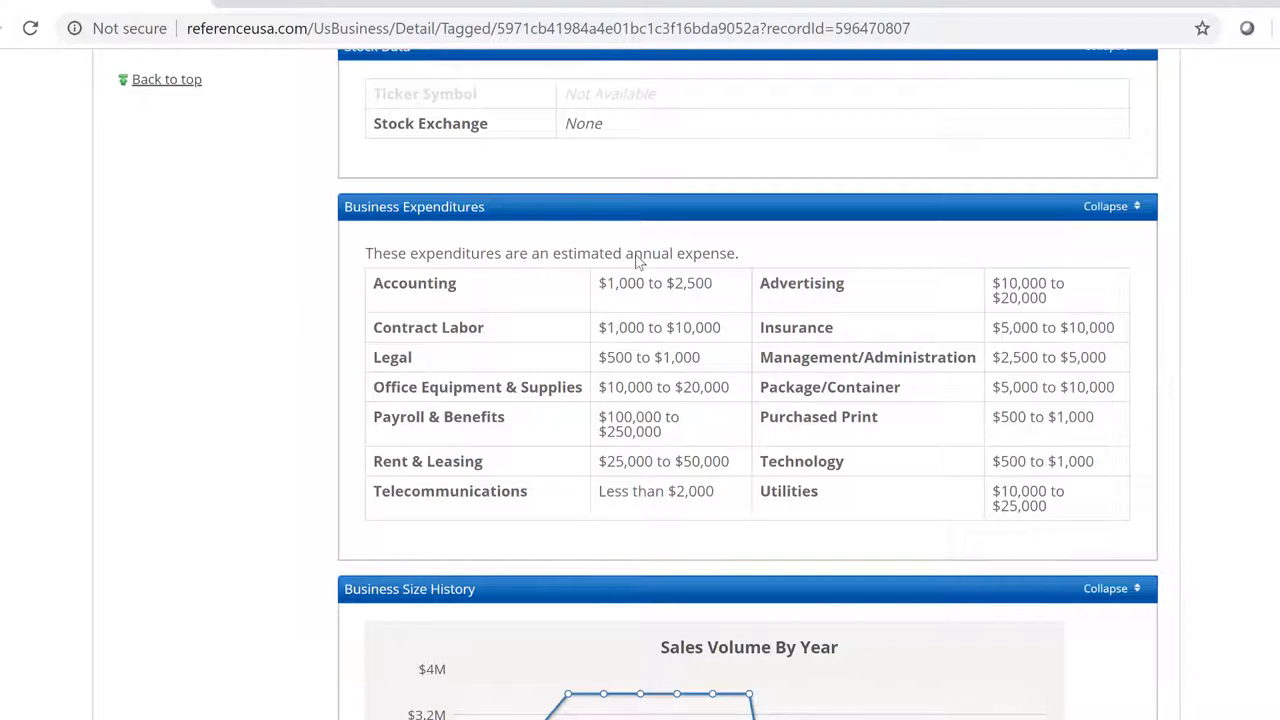
mouse_move(1256, 336)
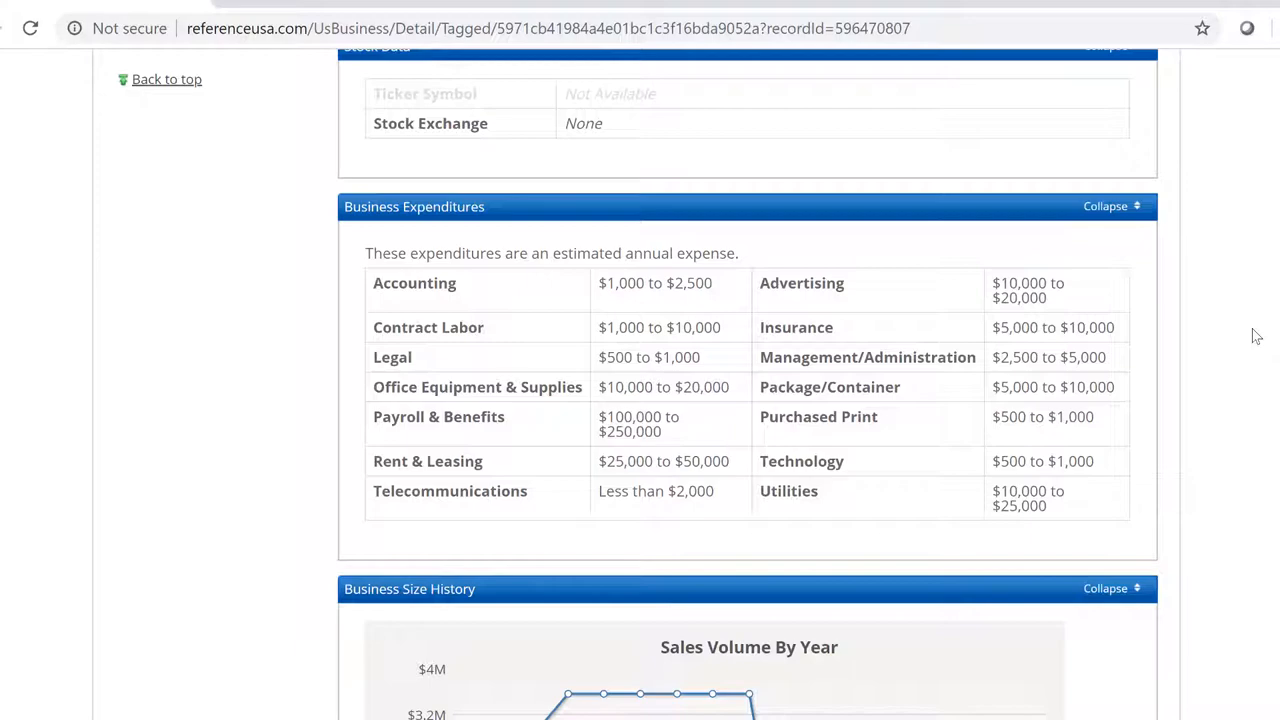
mouse_move(1186, 404)
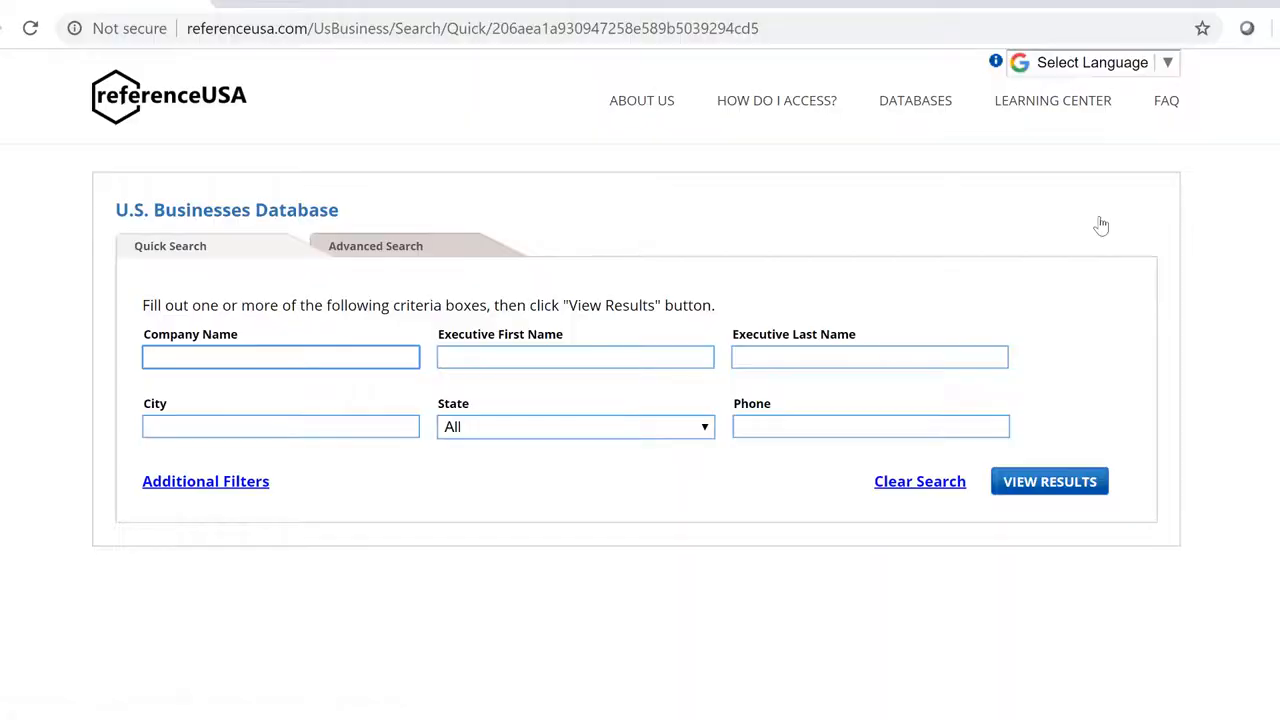
Switch to the Advanced Search tab with 15,474,166 records and browse its criteria.
left_click(375, 245)
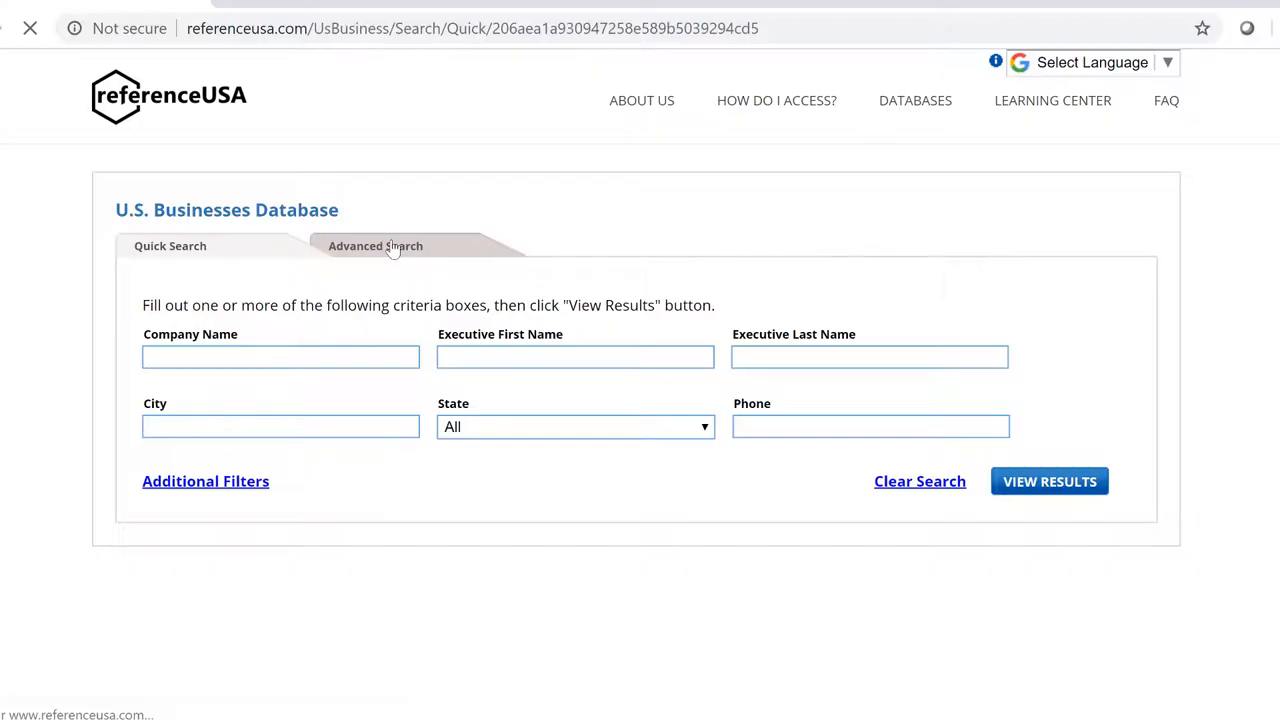
left_click(375, 245)
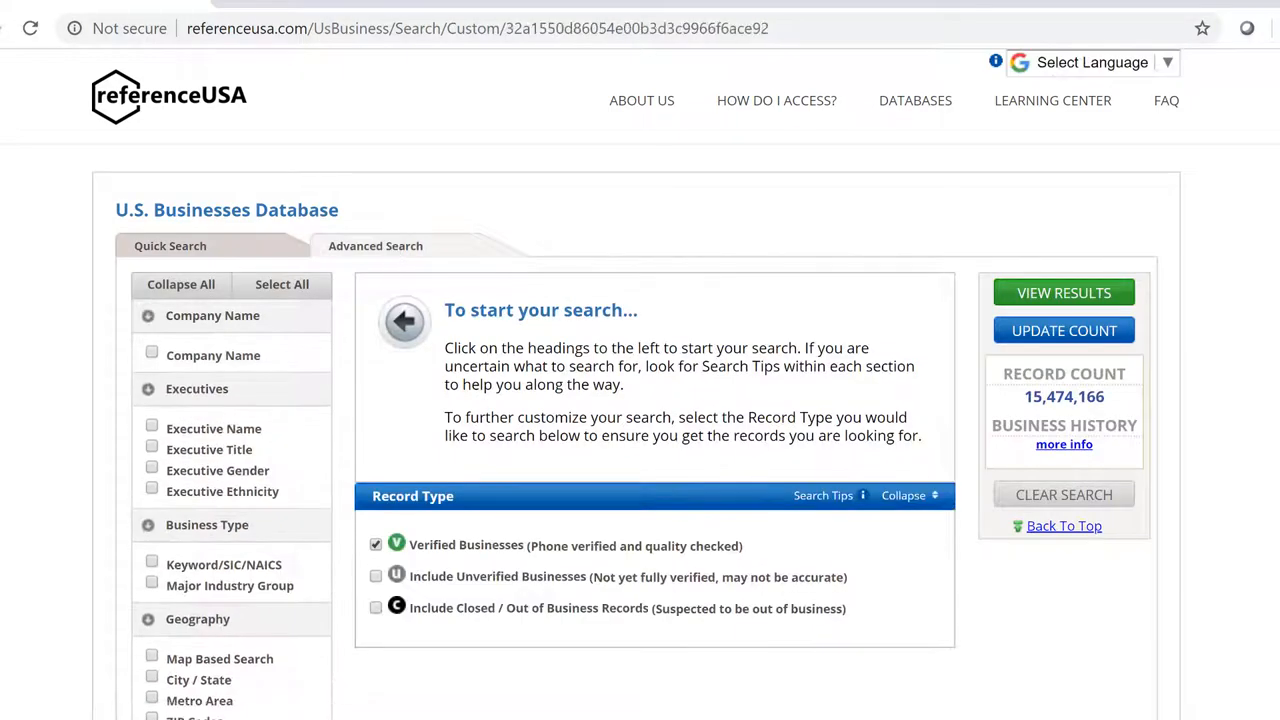
mouse_move(808, 244)
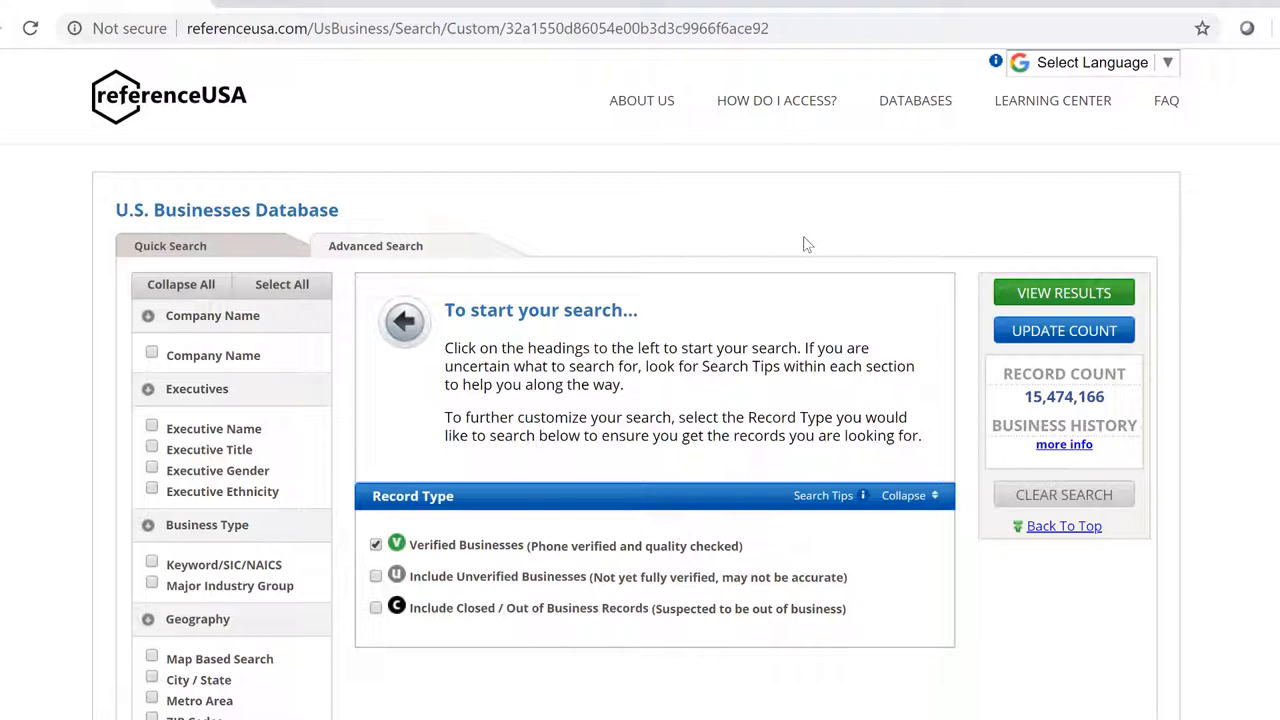
mouse_move(344, 401)
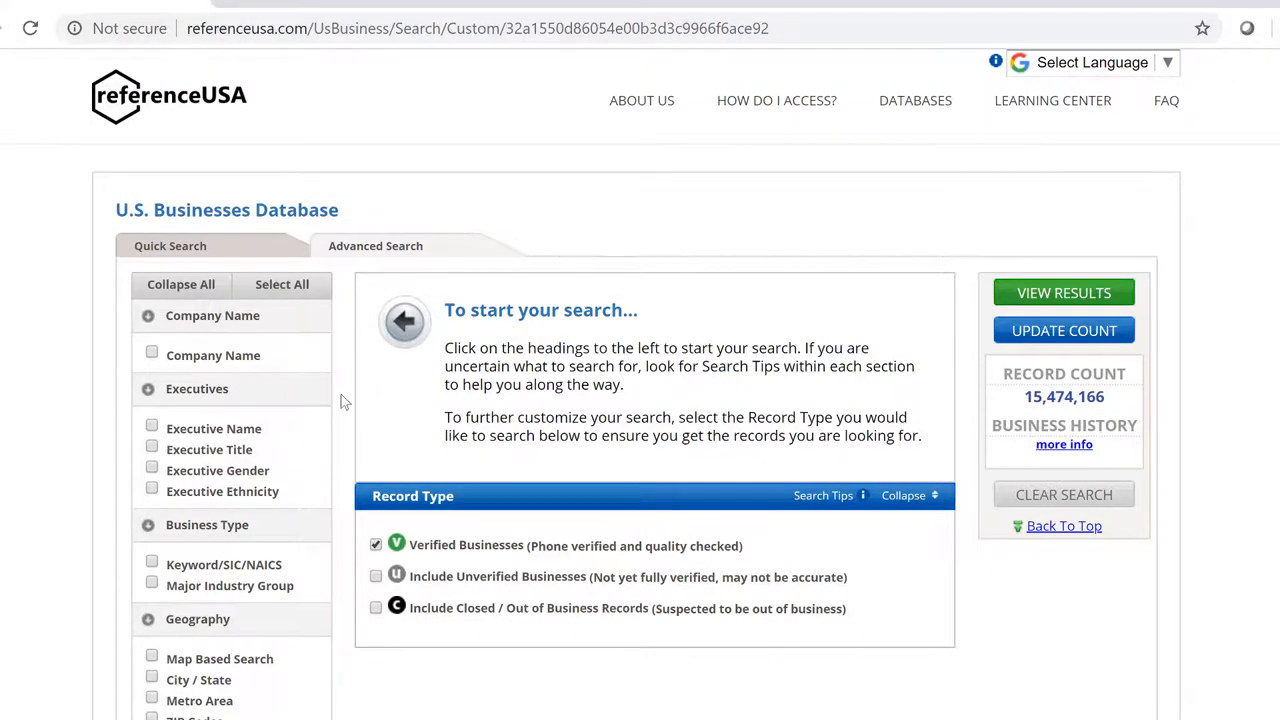
scroll("down", 3)
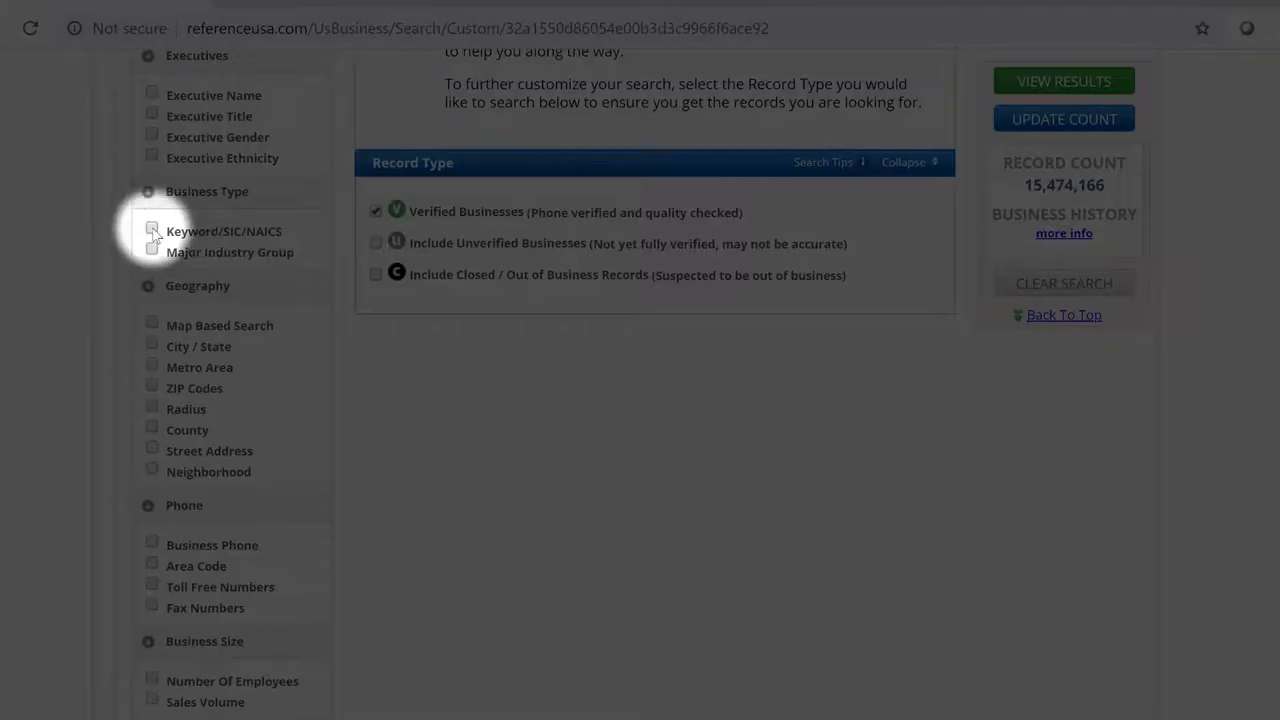
Add industry and ZIP criteria, using all NAICS codes, and enter 311811 and 98121.
left_click(152, 230)
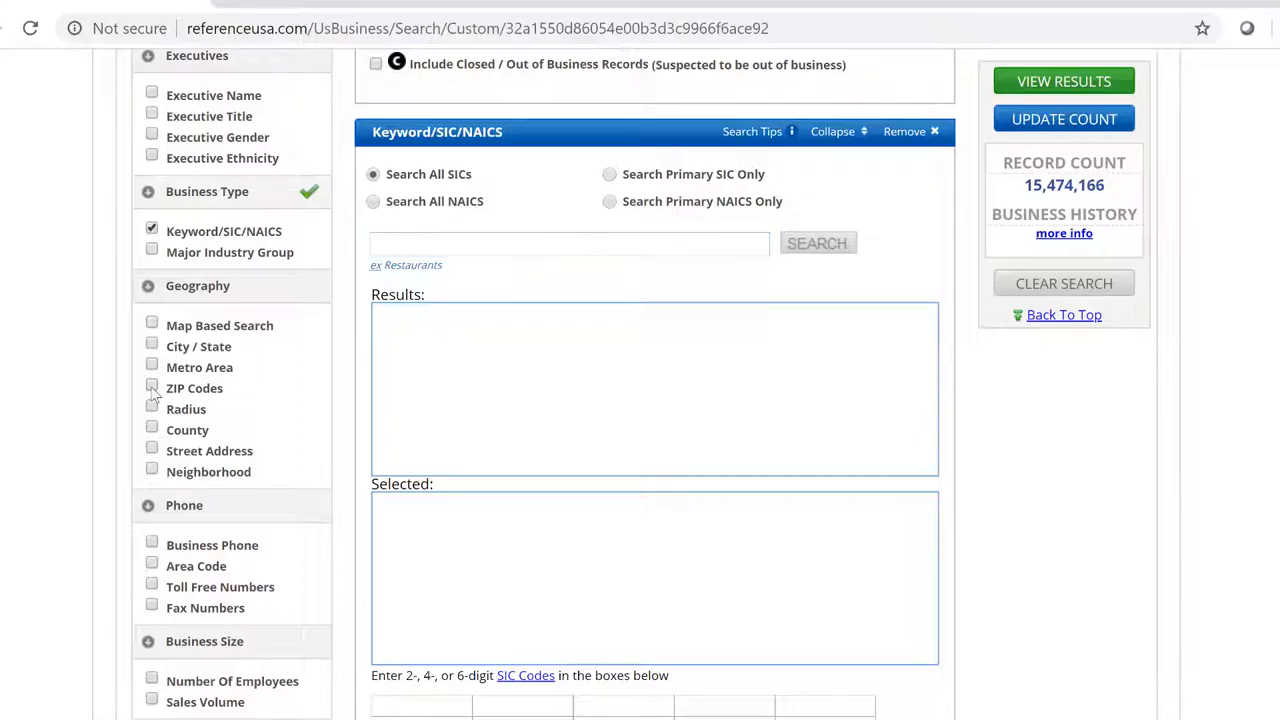
left_click(152, 387)
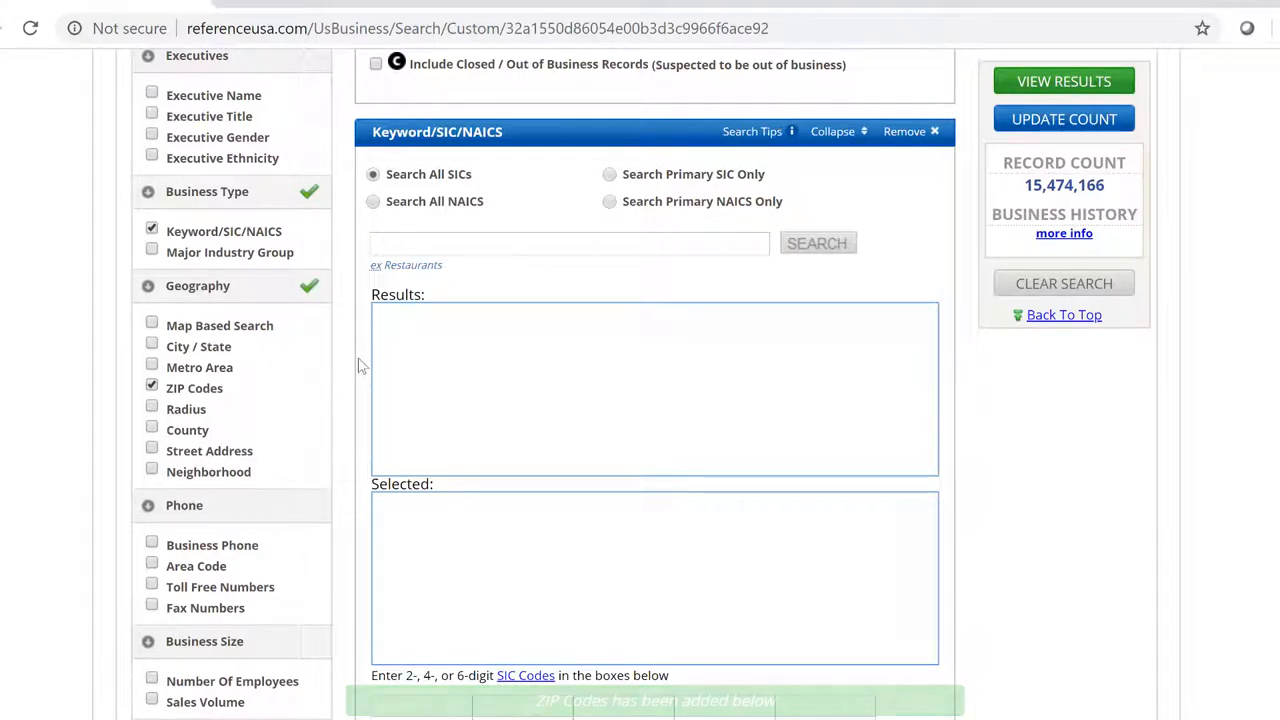
left_click(373, 201)
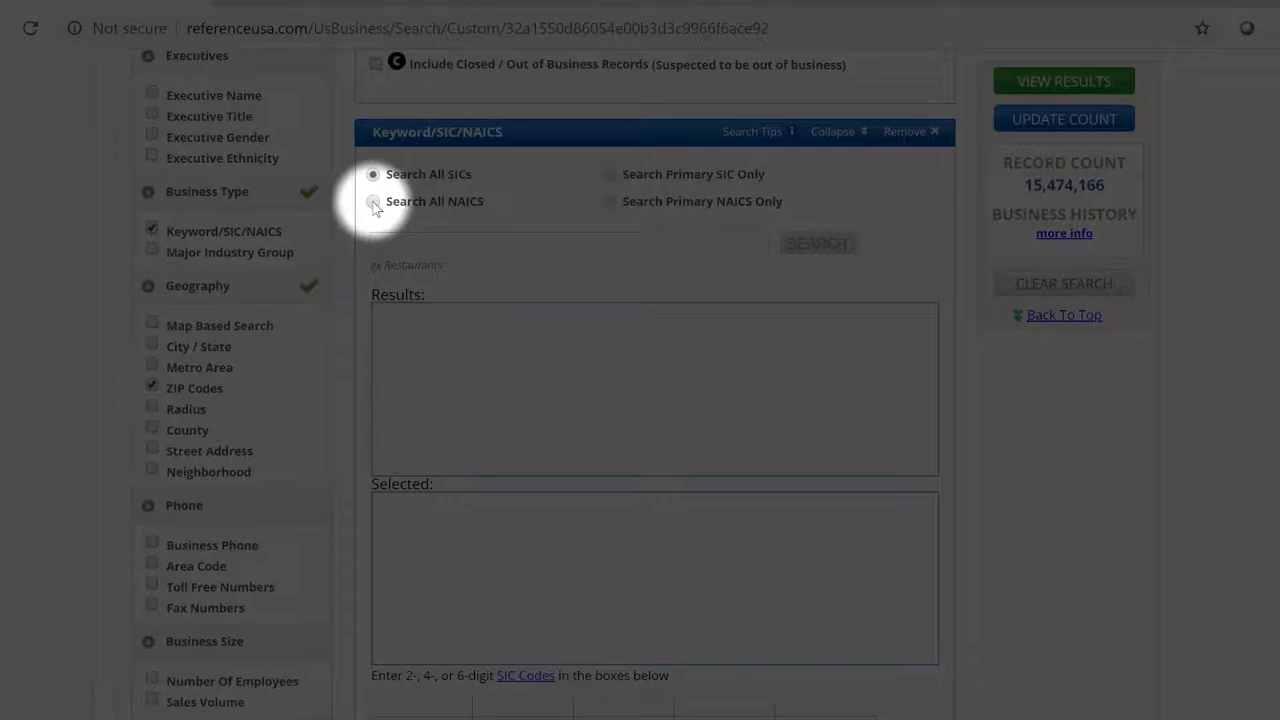
left_click(373, 201)
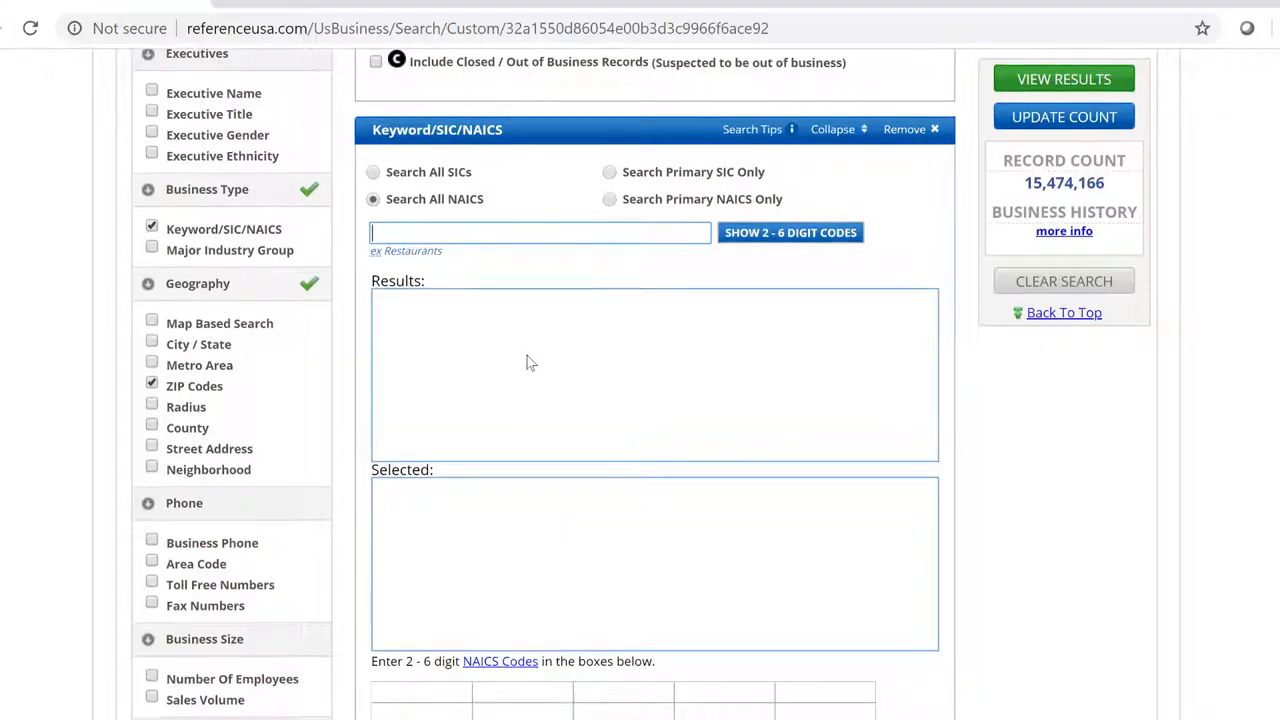
scroll("down", 3)
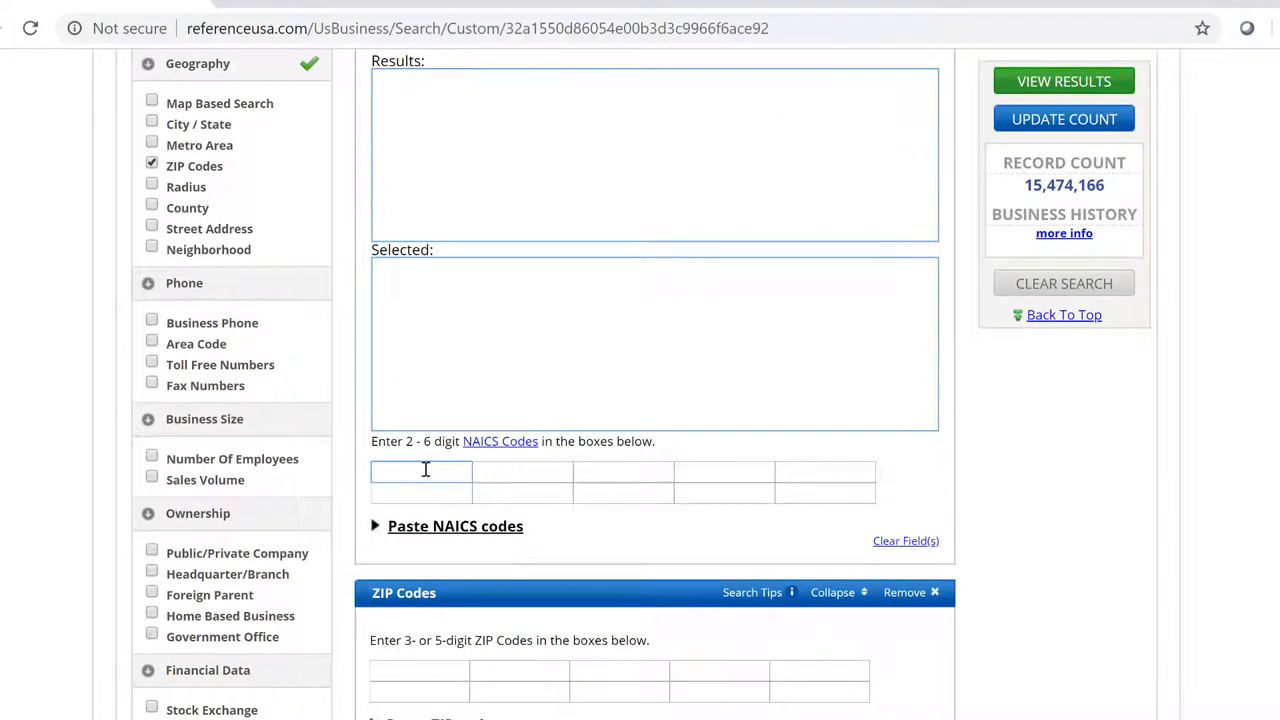
type("311811")
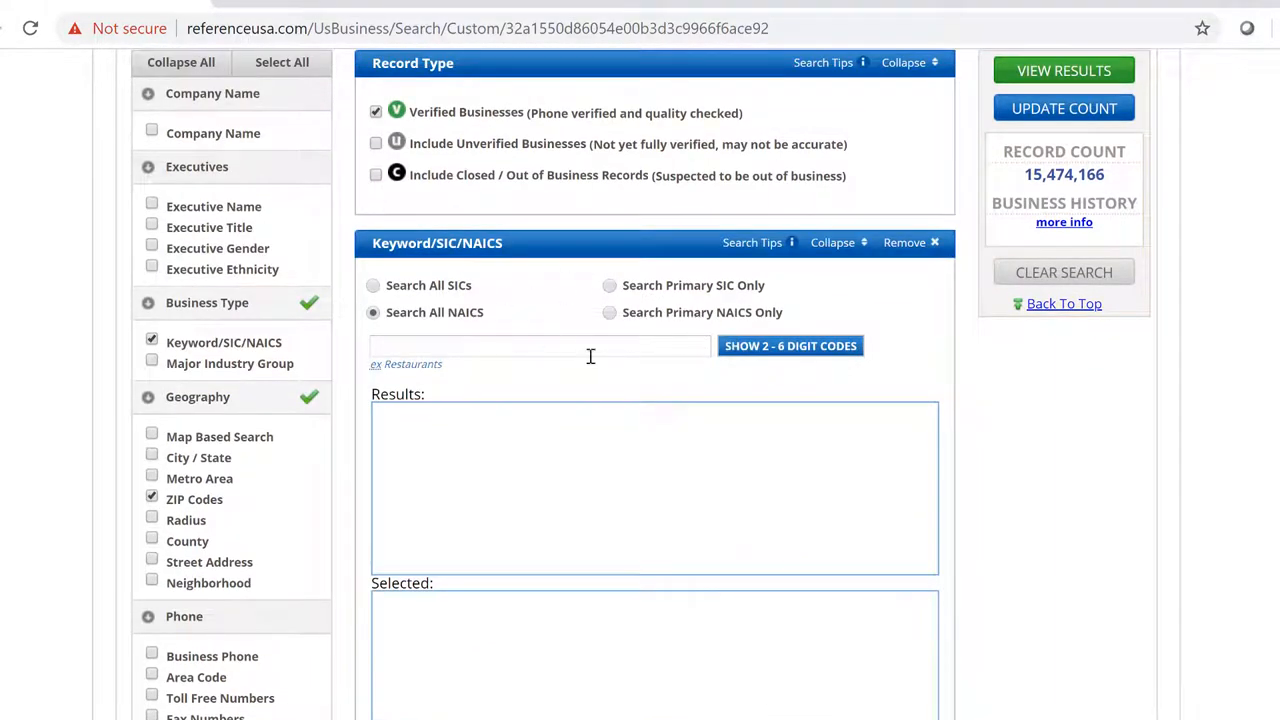
left_click(540, 345)
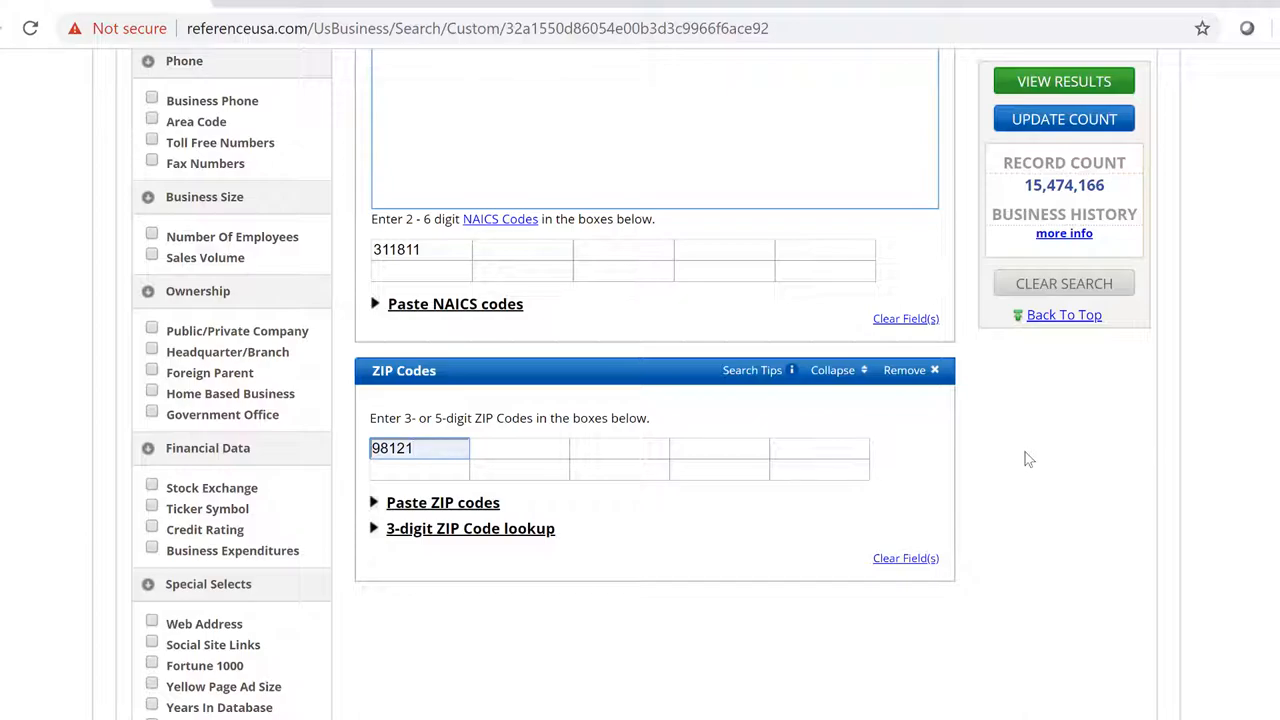
View the 9 bakery results for NAICS 311811 in ZIP 98121, then start a New Search.
left_click(1063, 81)
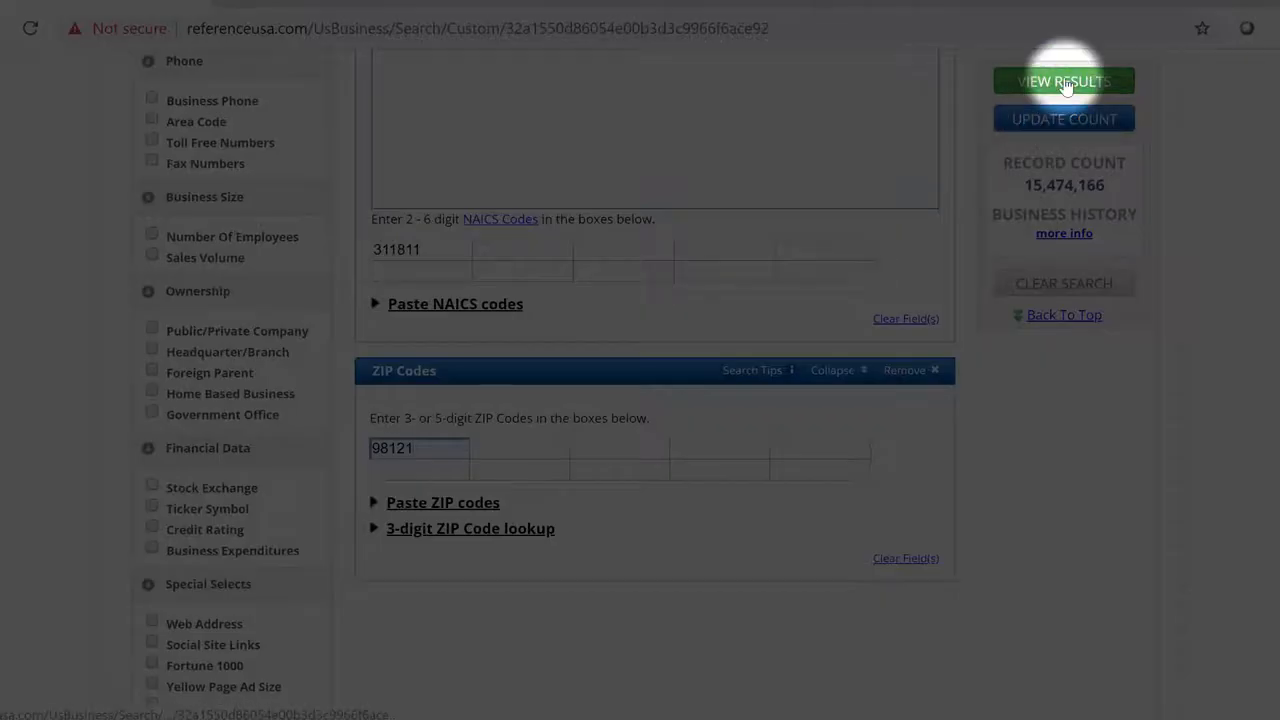
left_click(1064, 81)
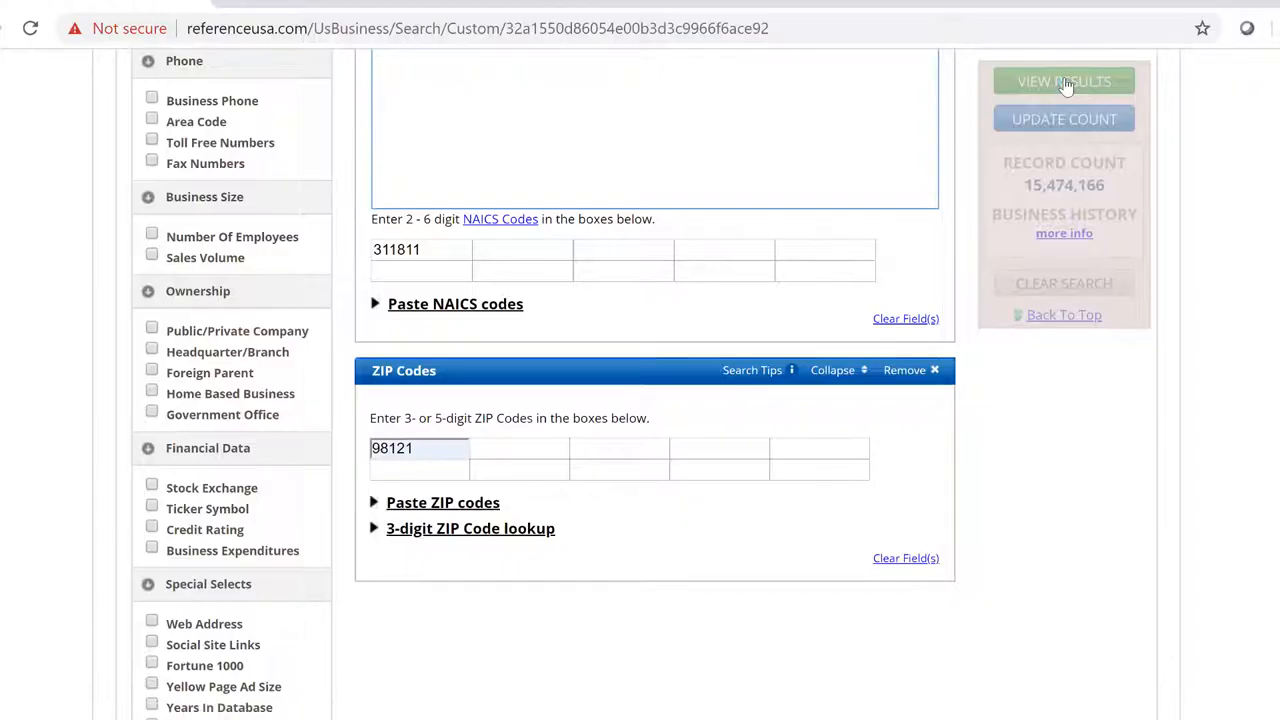
left_click(1063, 81)
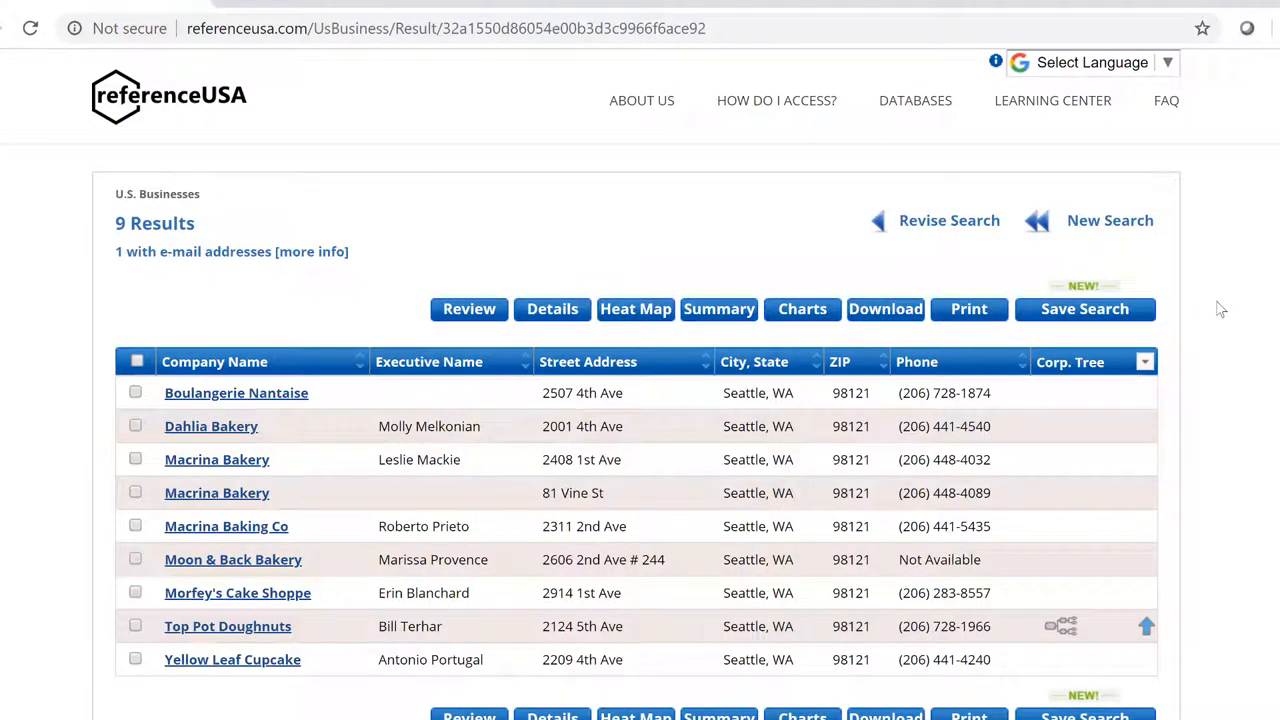
scroll("down", 3)
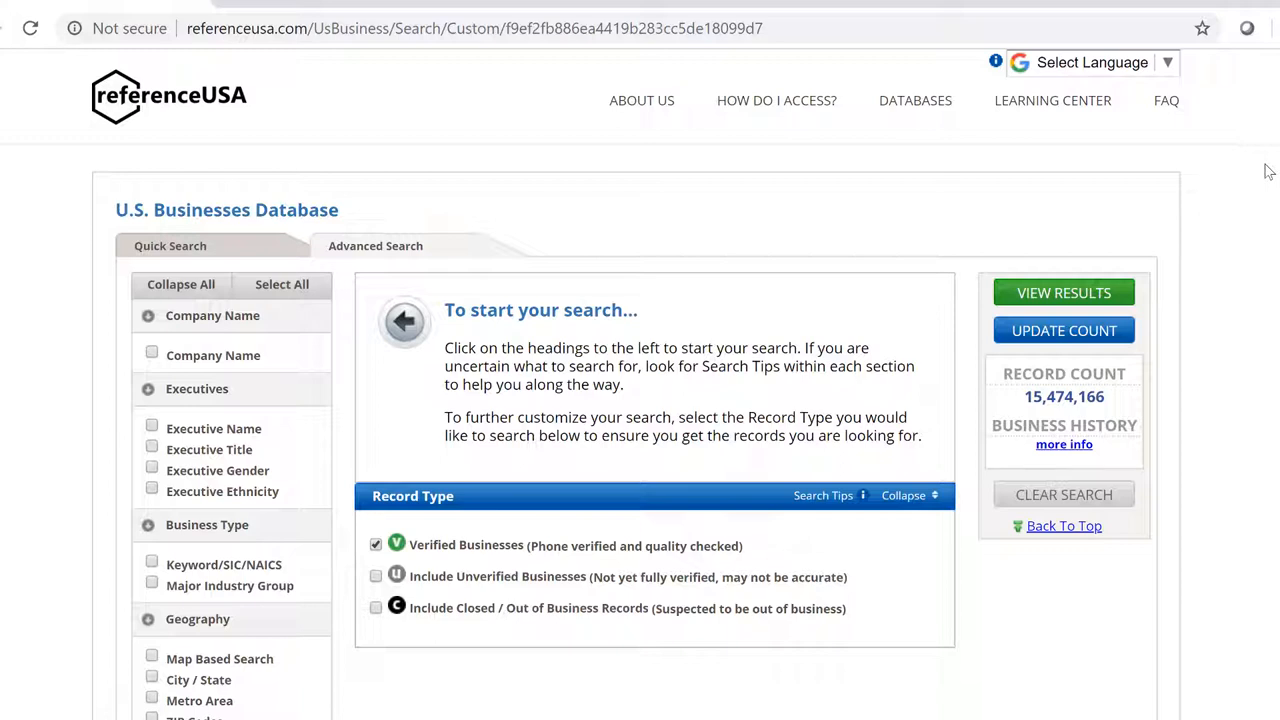
mouse_move(219, 365)
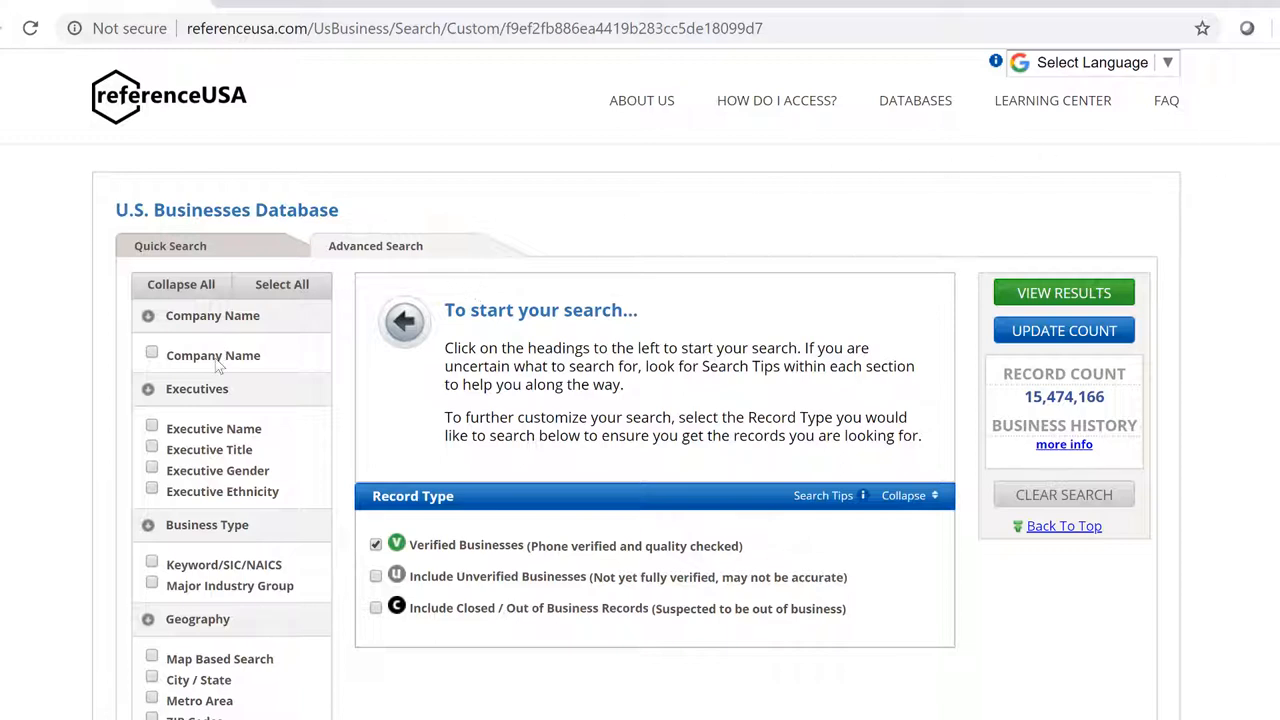
Quick-search Company Name 'cascade behavioral health' and tick the Tukwila hospital among 5 results.
left_click(170, 245)
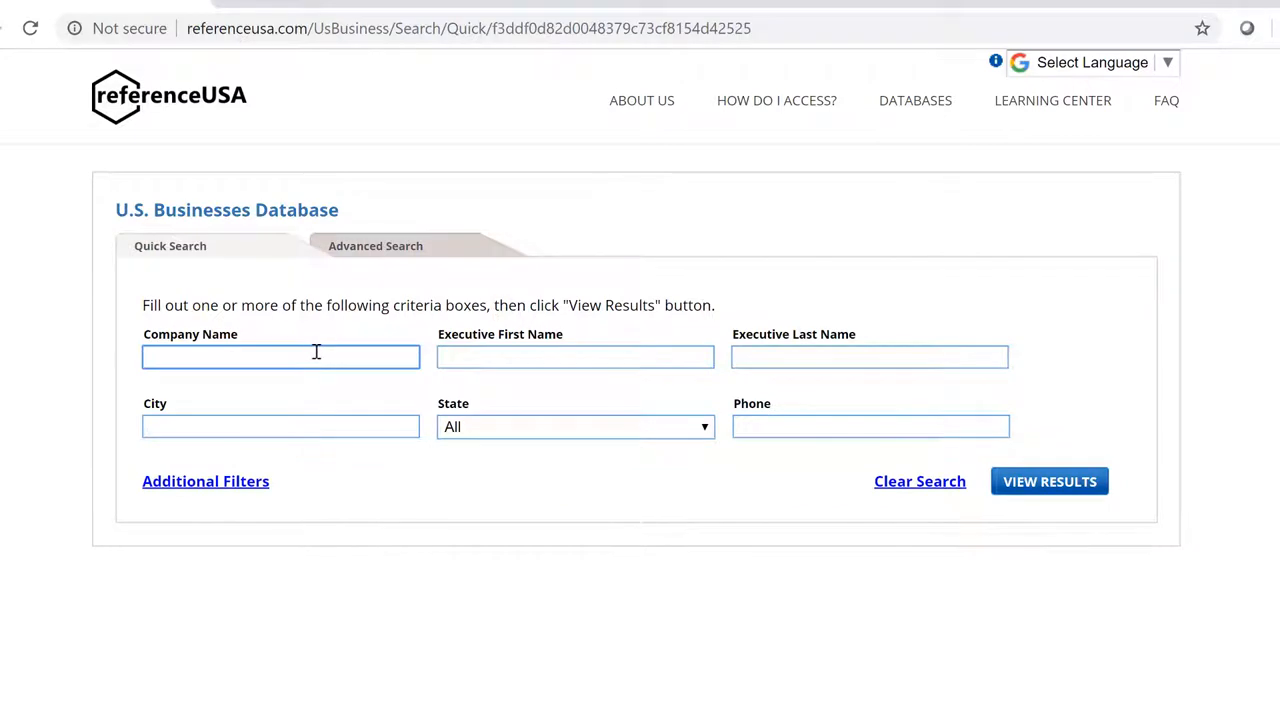
left_click(280, 356)
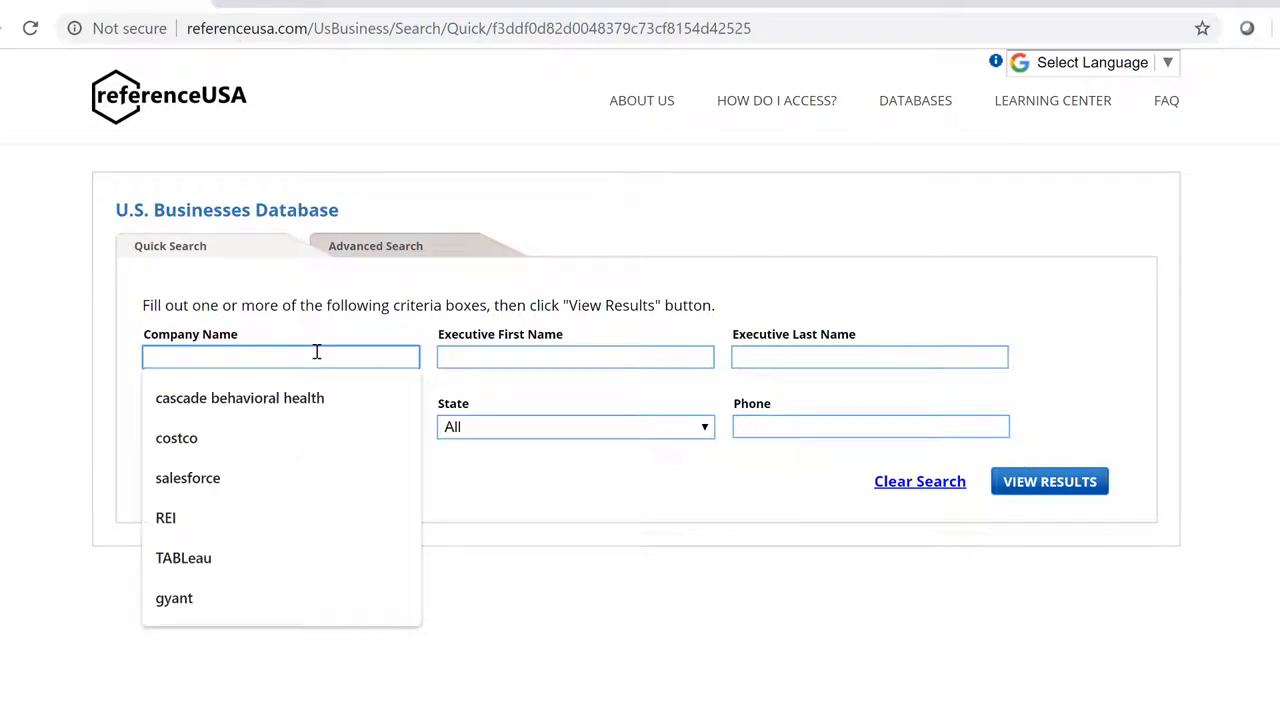
type("casca")
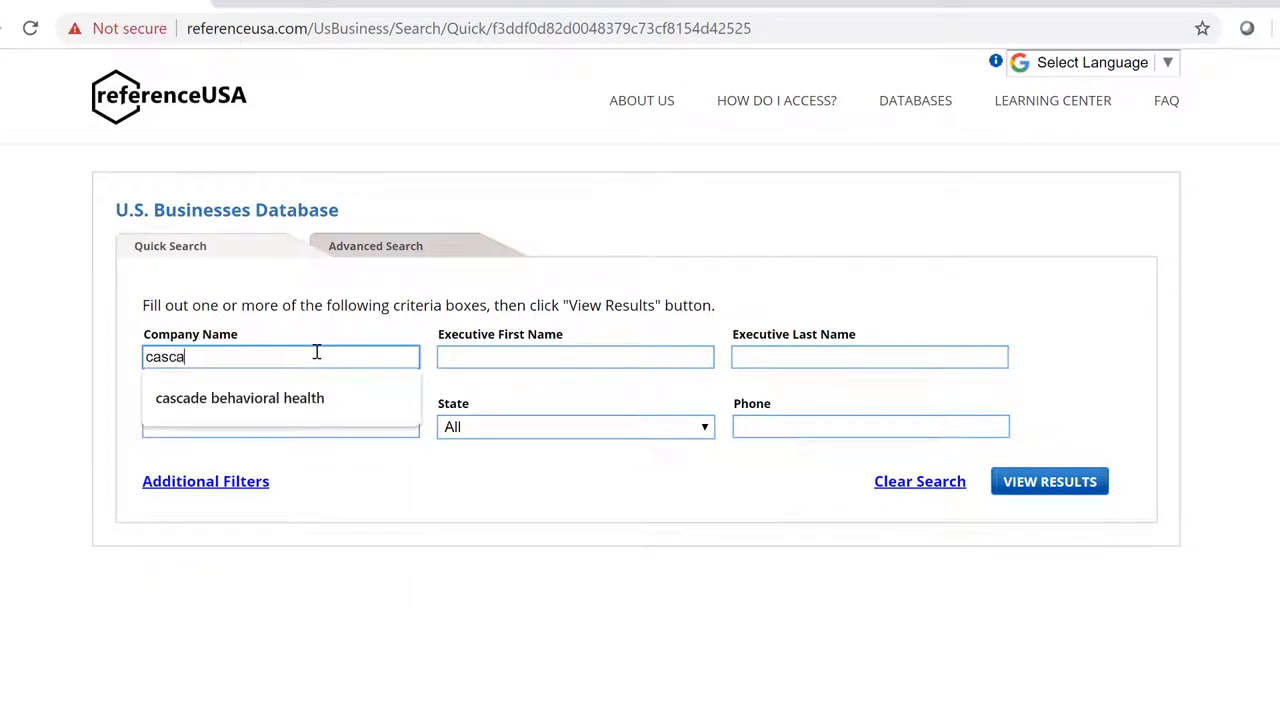
left_click(239, 397)
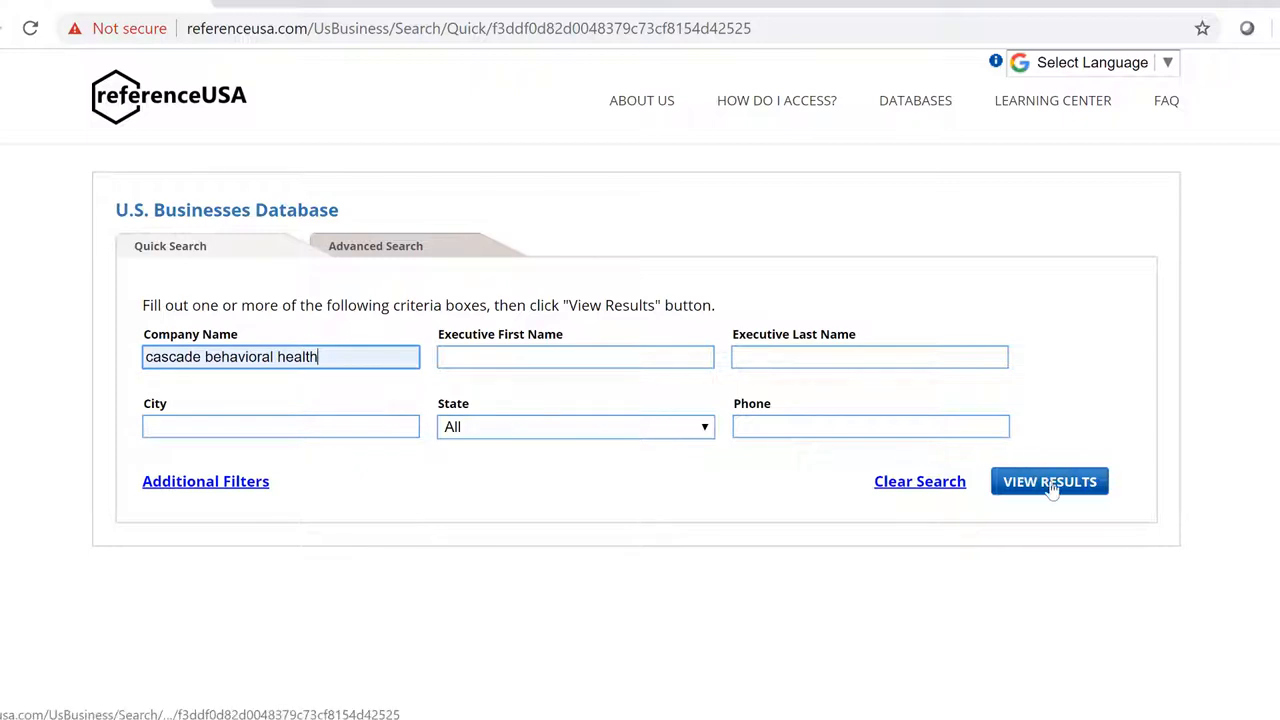
left_click(1049, 481)
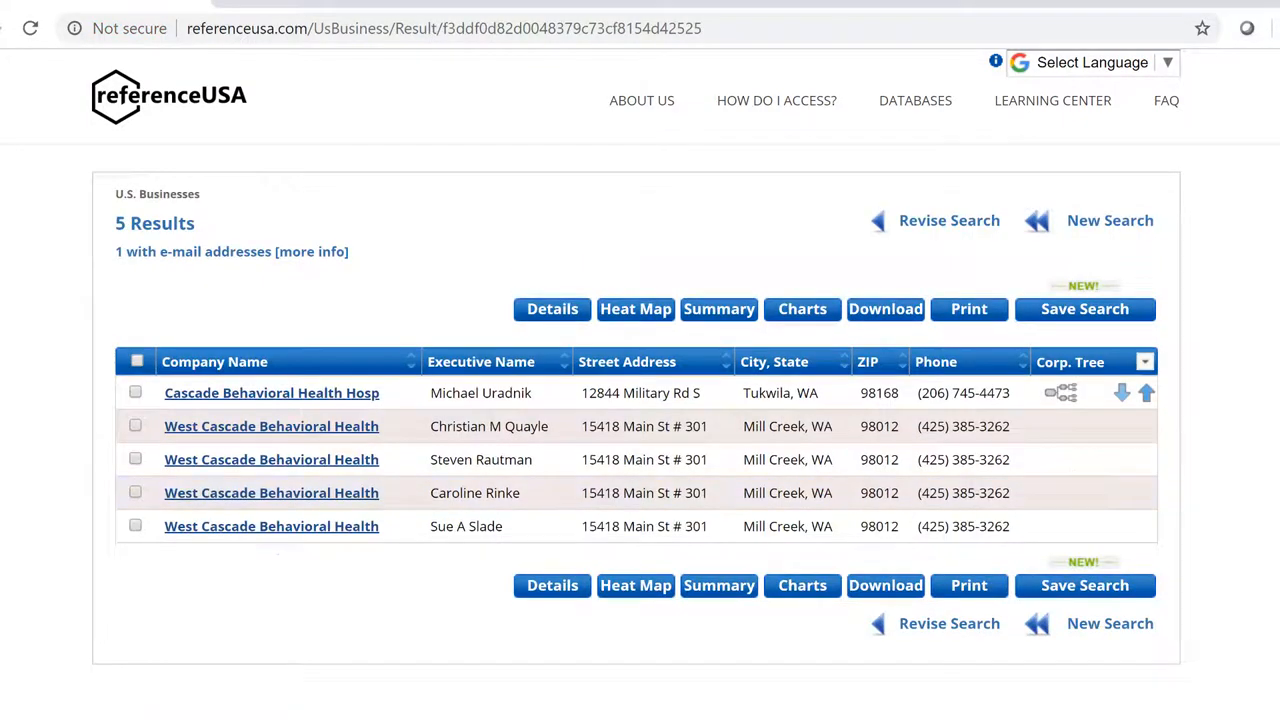
left_click(135, 392)
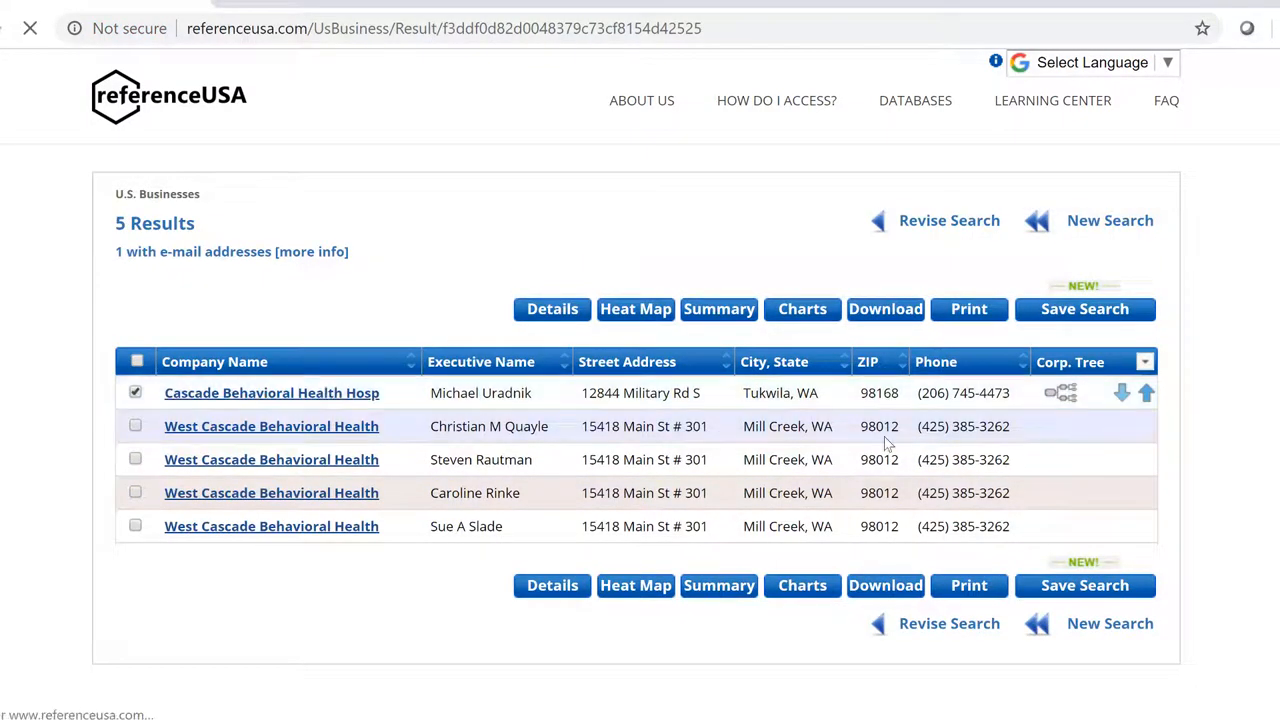
Open Cascade Behavioral Health Hosp's record and scroll through its profile showing parent Acadia Healthcare.
left_click(271, 392)
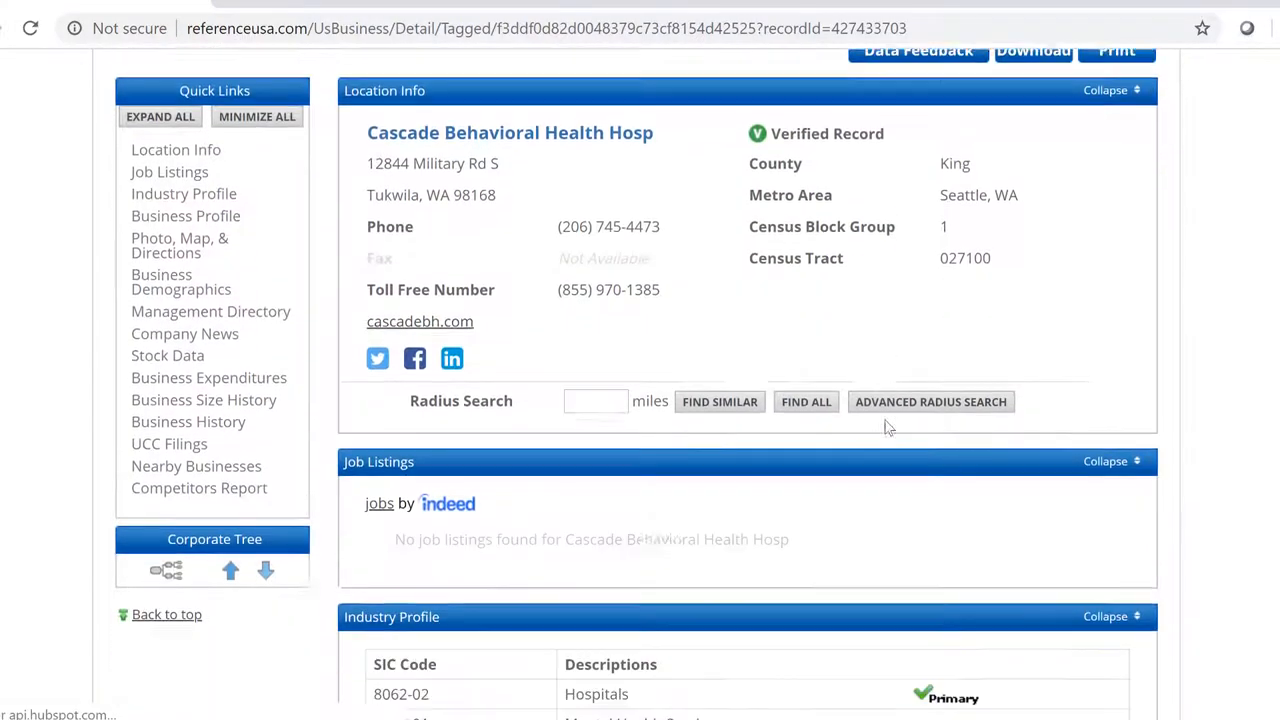
scroll("down", 3)
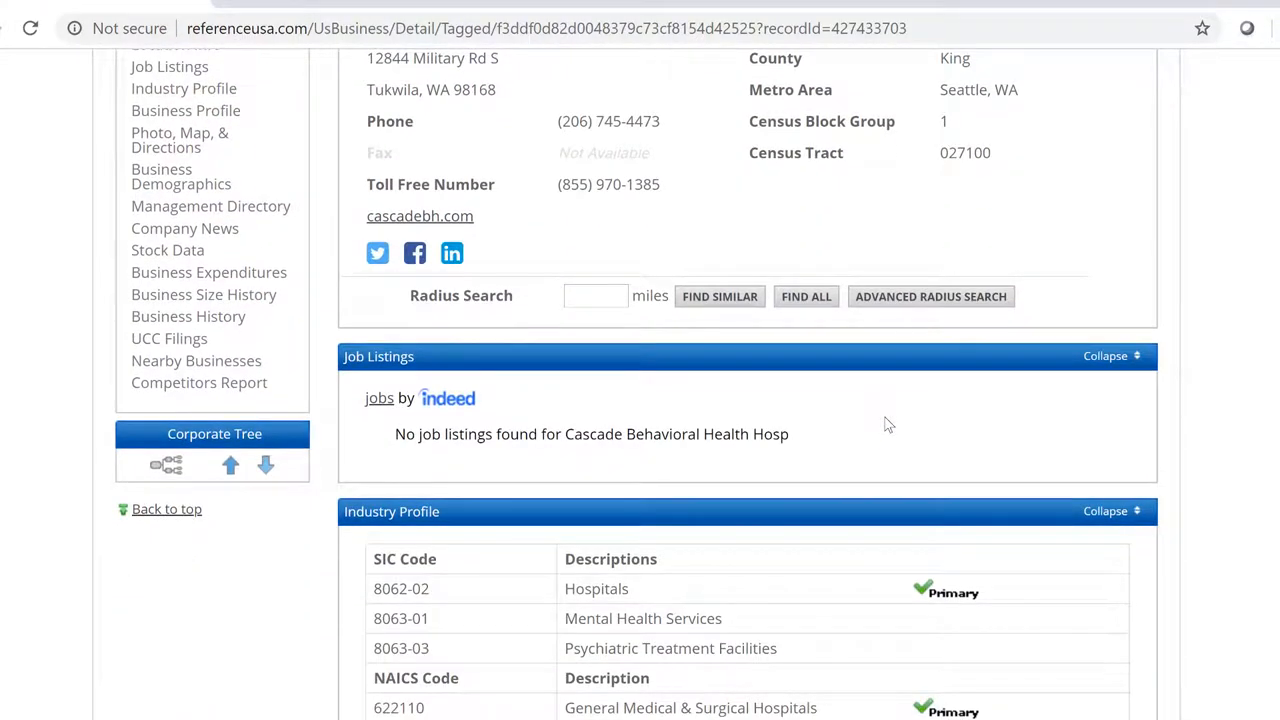
scroll("down", 3)
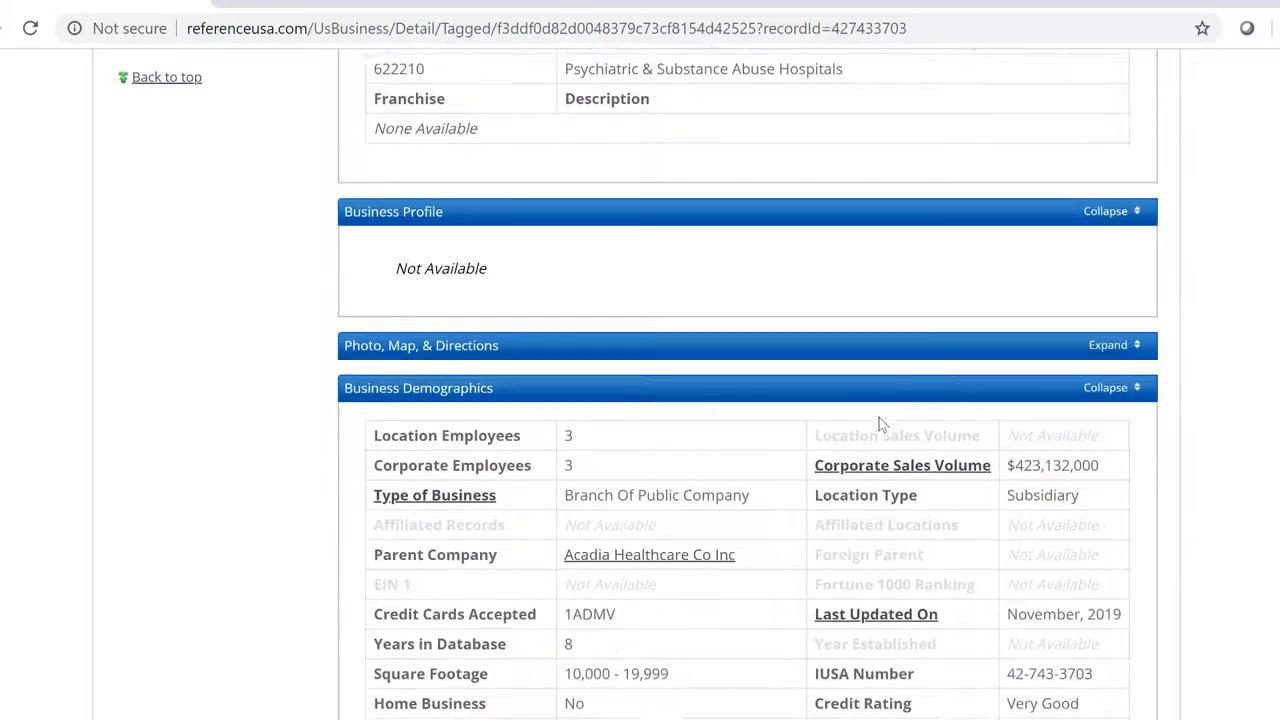
scroll("down", 3)
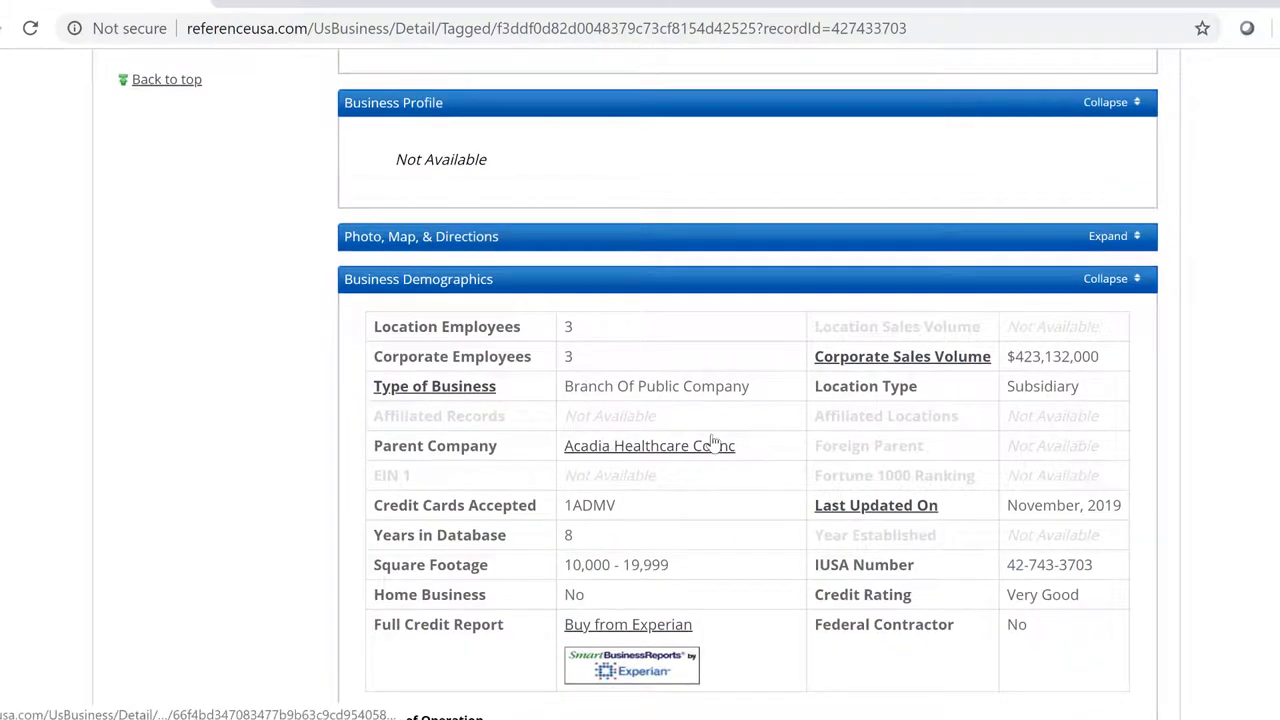
mouse_move(600, 372)
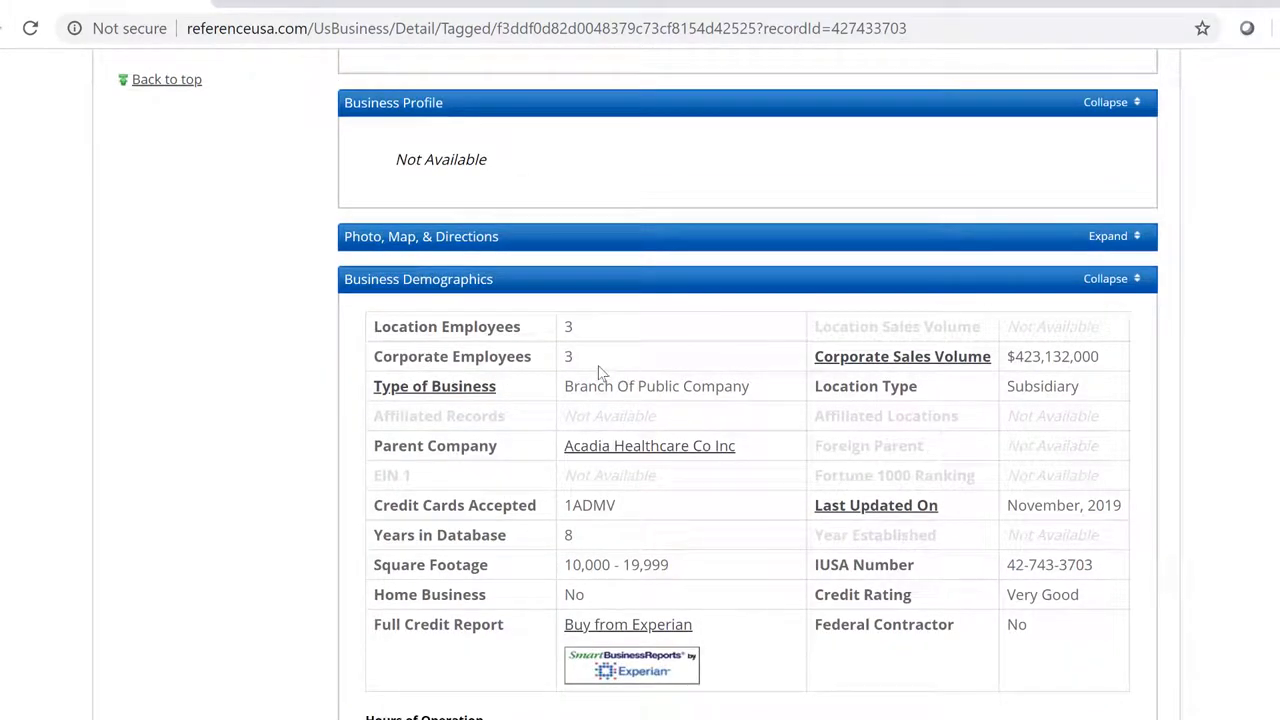
scroll("down", 3)
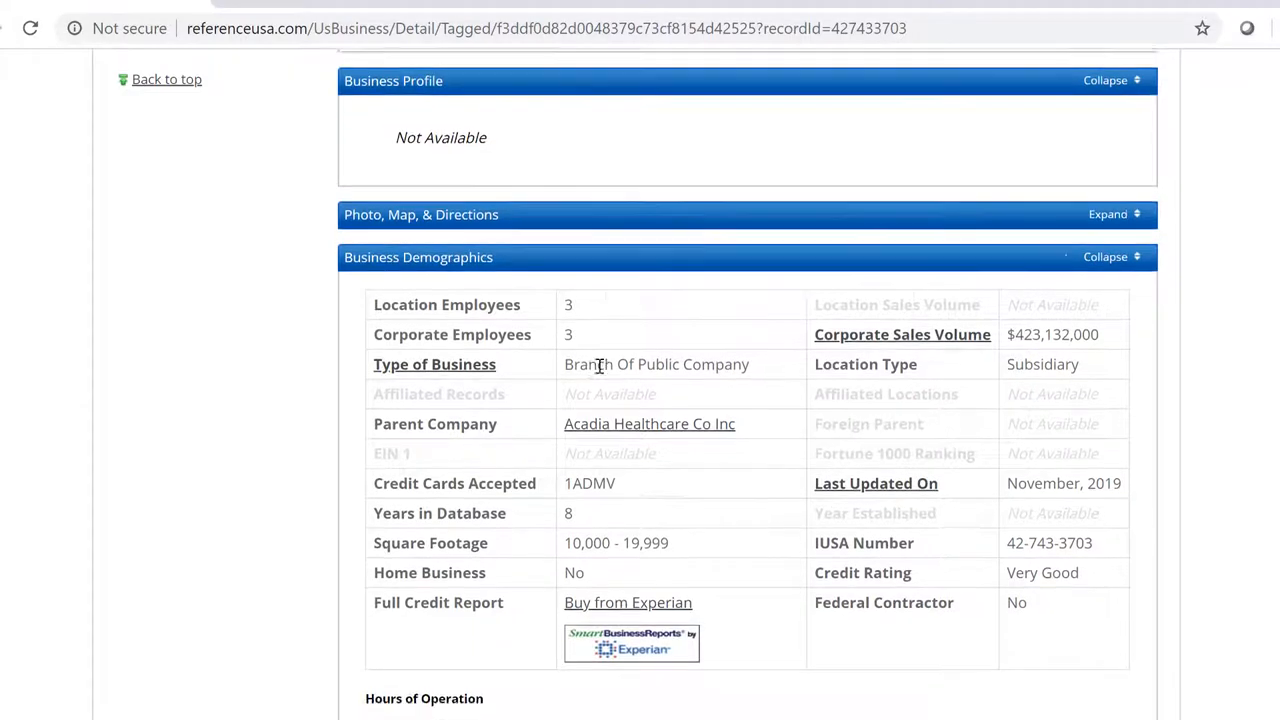
scroll("down", 3)
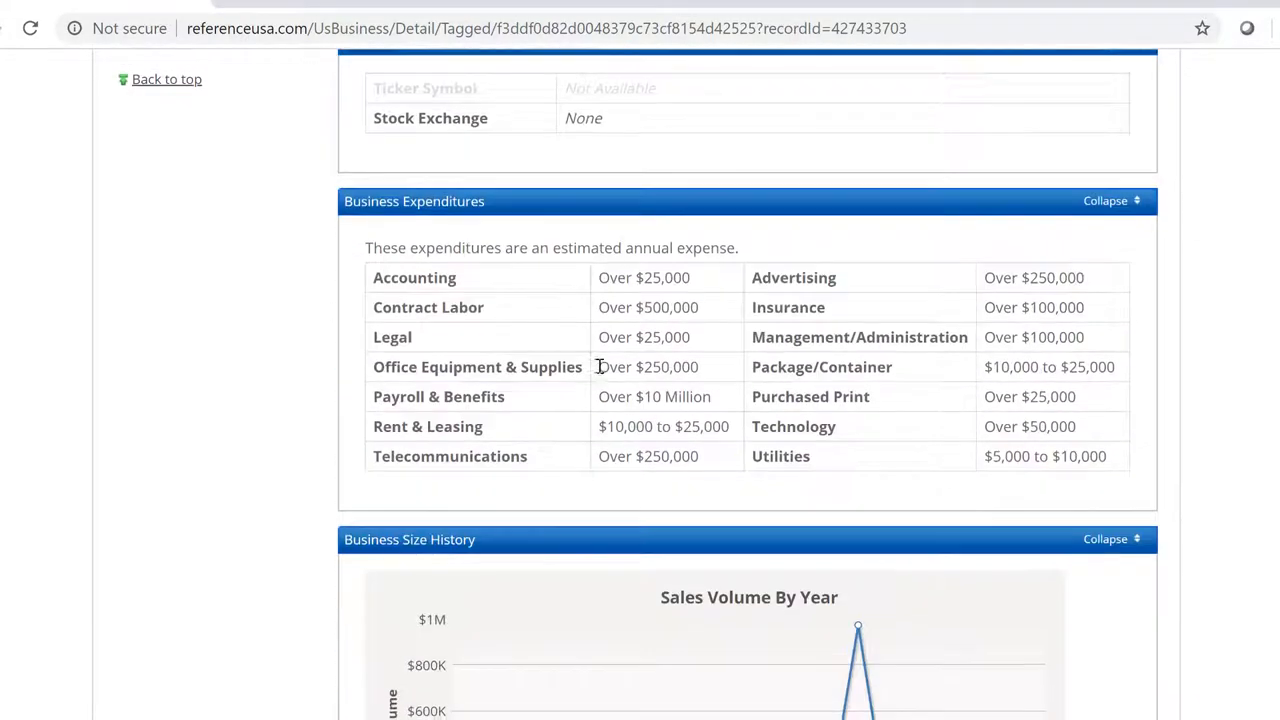
scroll("down", 3)
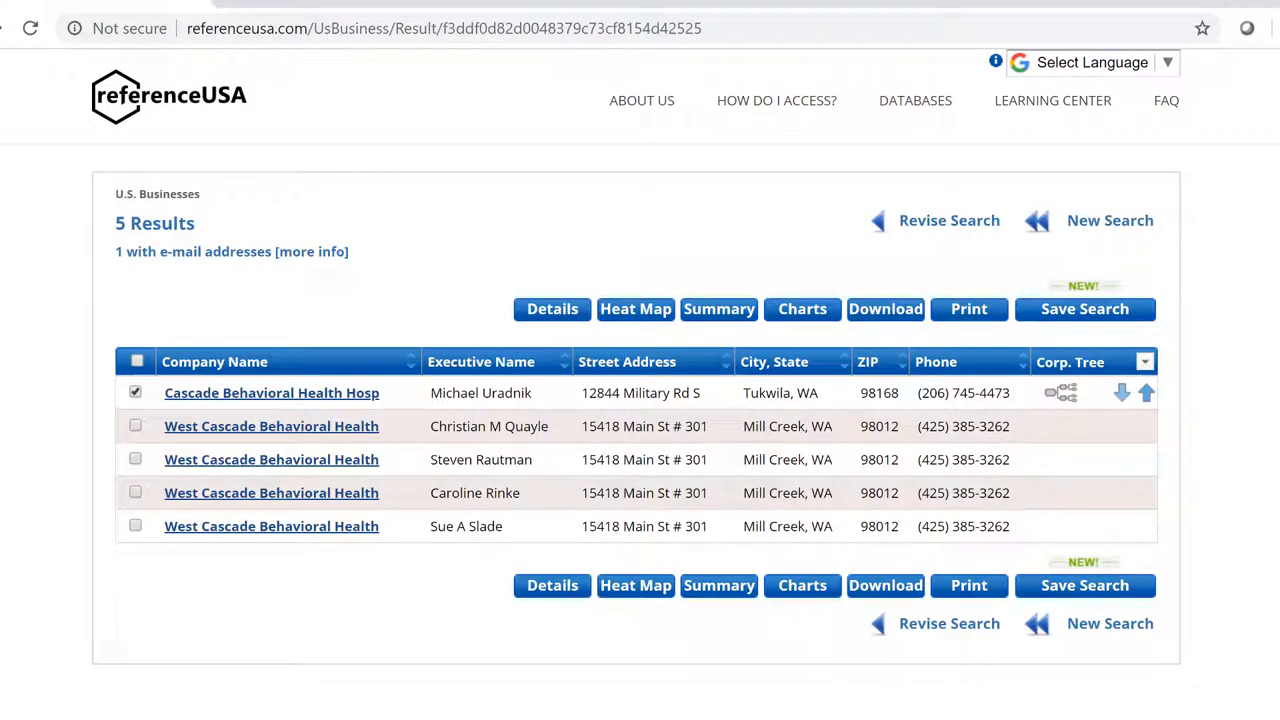
mouse_move(1170, 453)
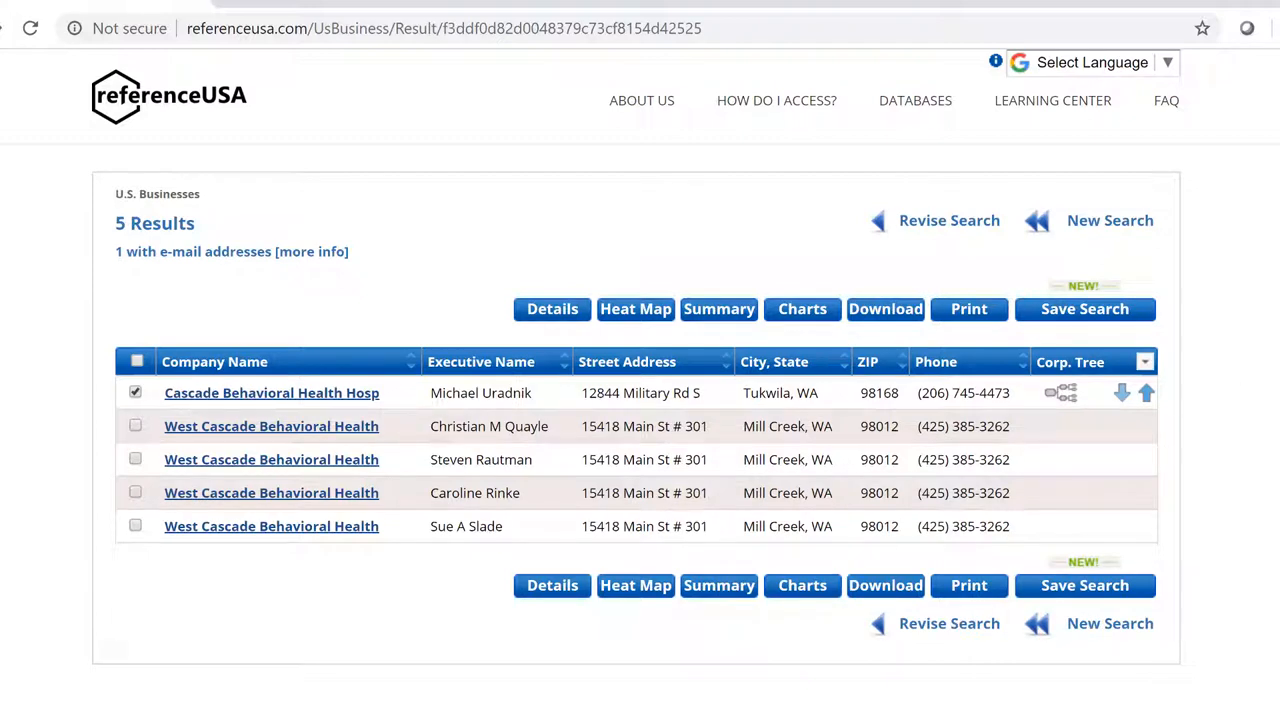
mouse_move(1069, 335)
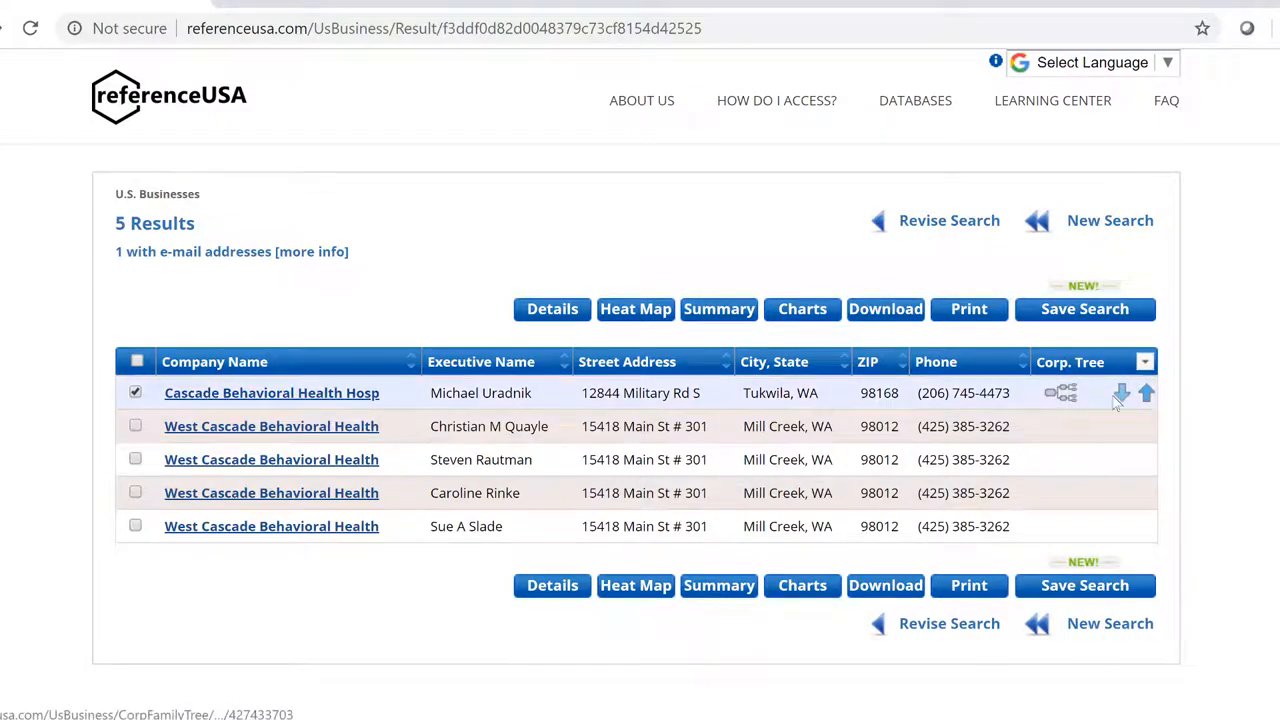
Use the Corp. Tree up arrow to list parent Acadia Healthcare Co Inc in Franklin, TN.
left_click(1058, 392)
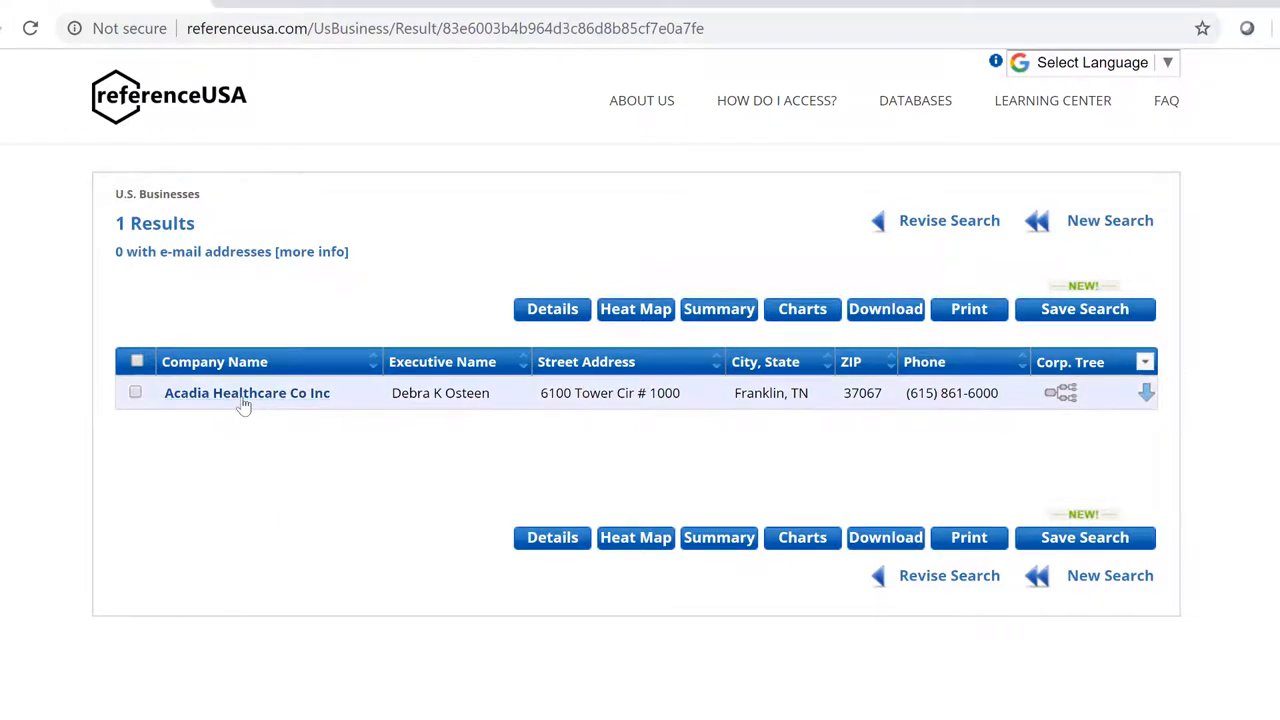
View Acadia Healthcare Co Inc's record through demographics, stock data, expenditures and sales/employee charts.
left_click(247, 392)
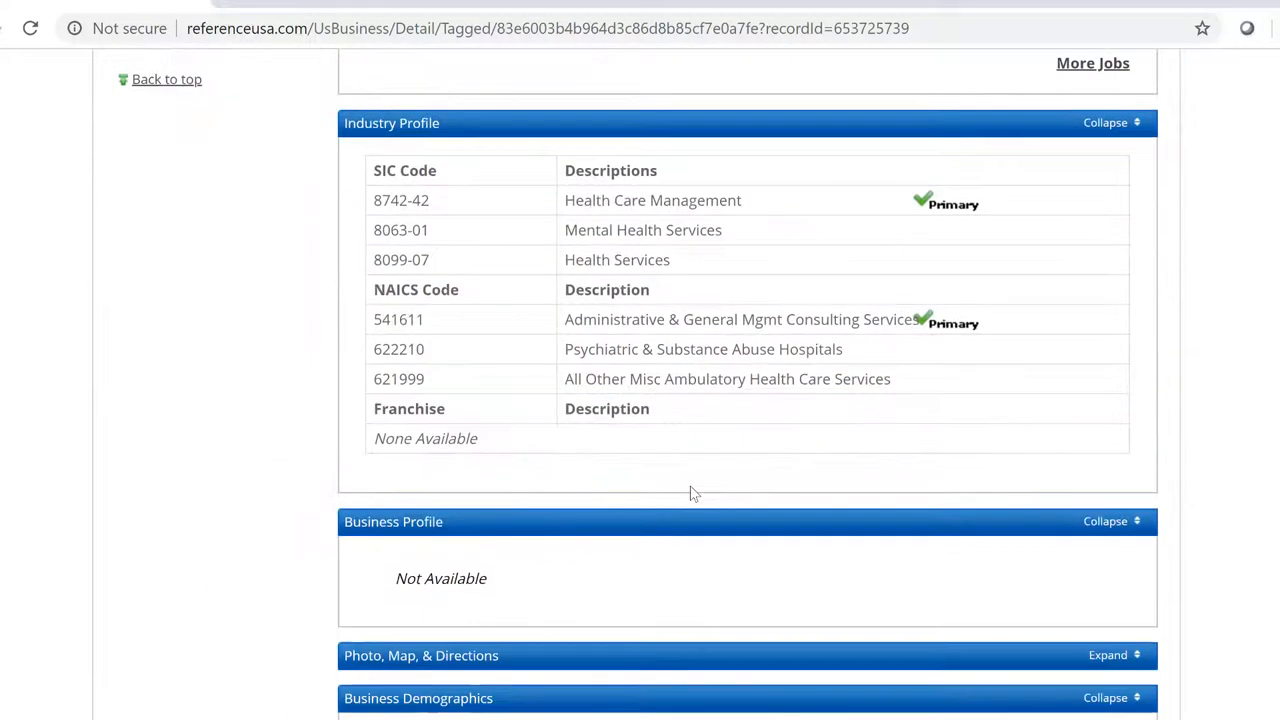
scroll("down", 3)
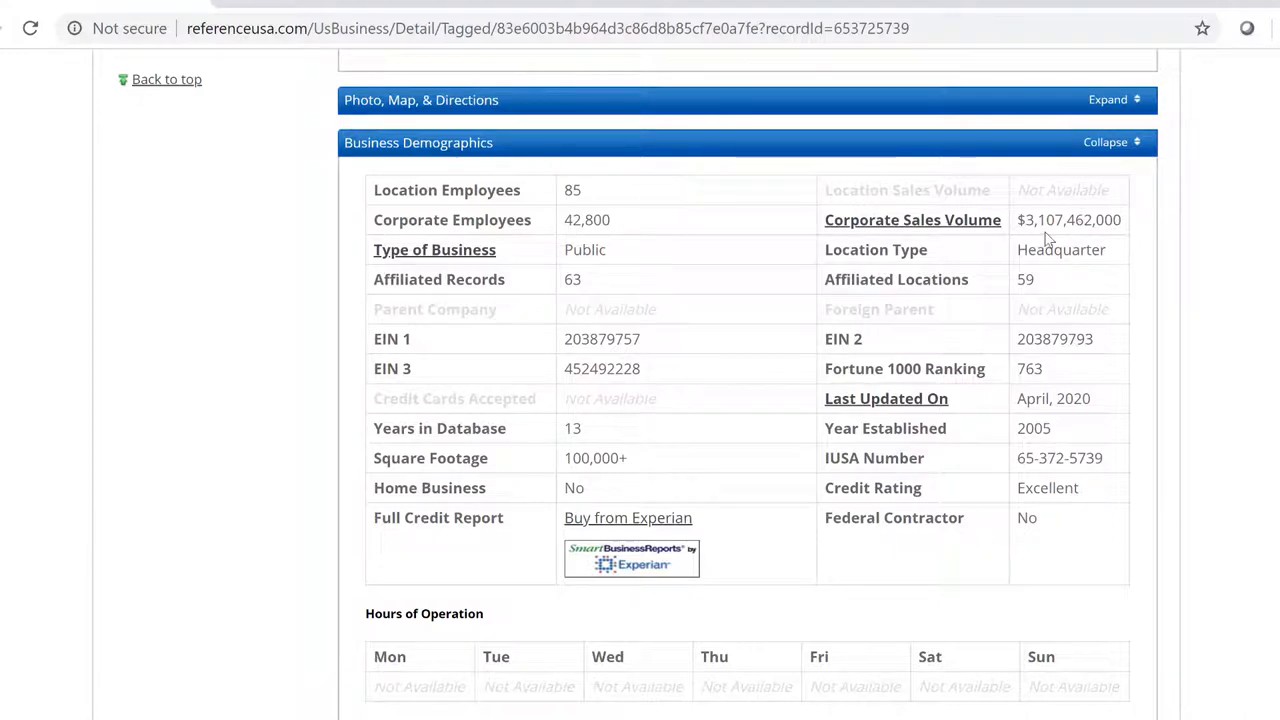
scroll("down", 3)
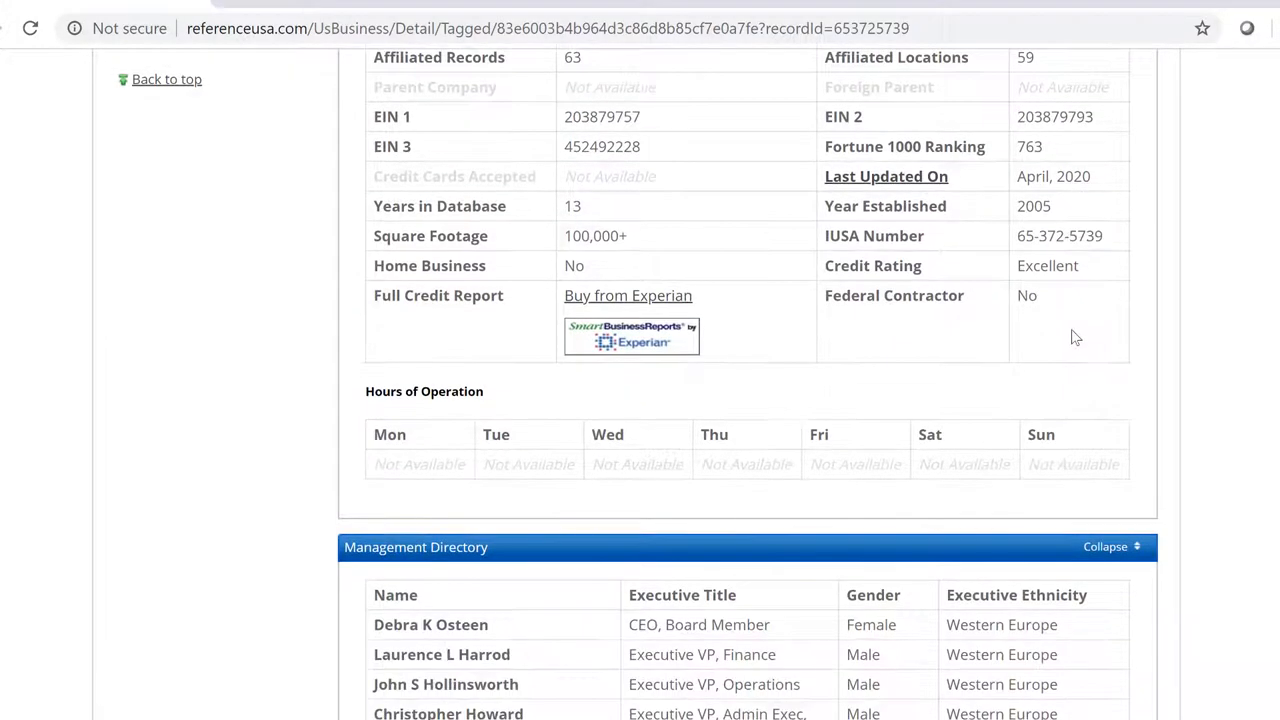
scroll("down", 3)
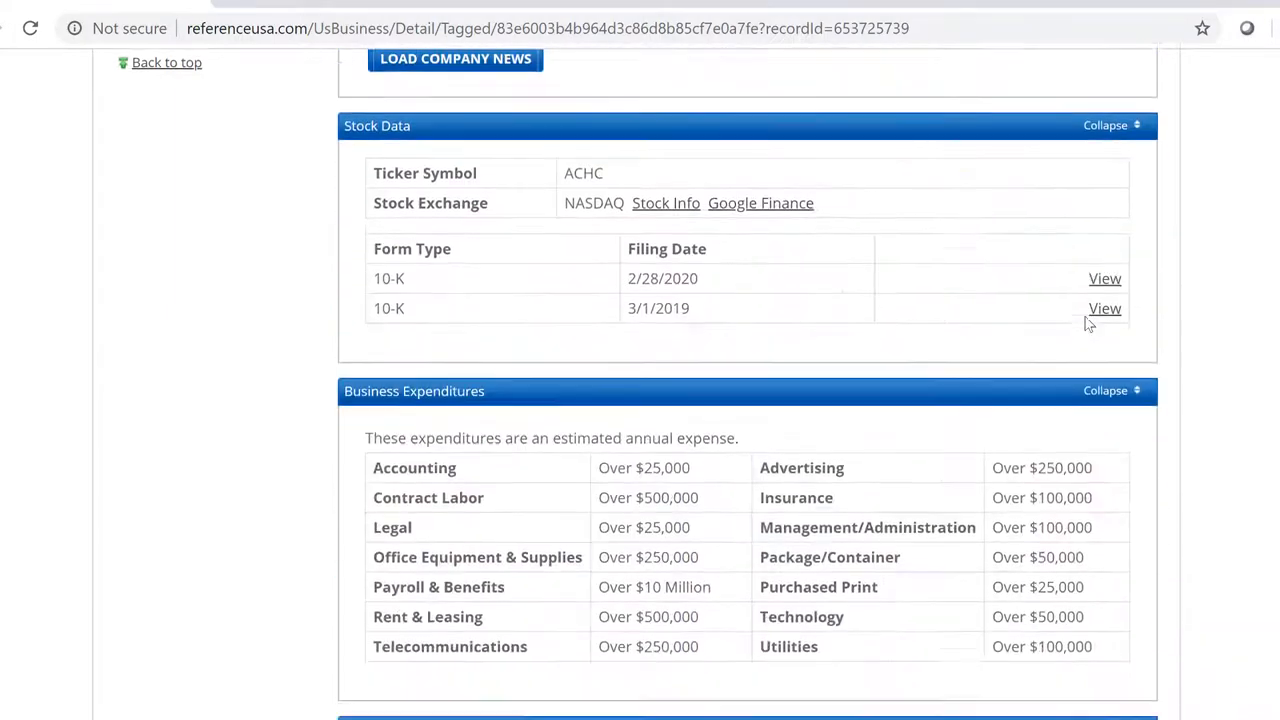
scroll("down", 3)
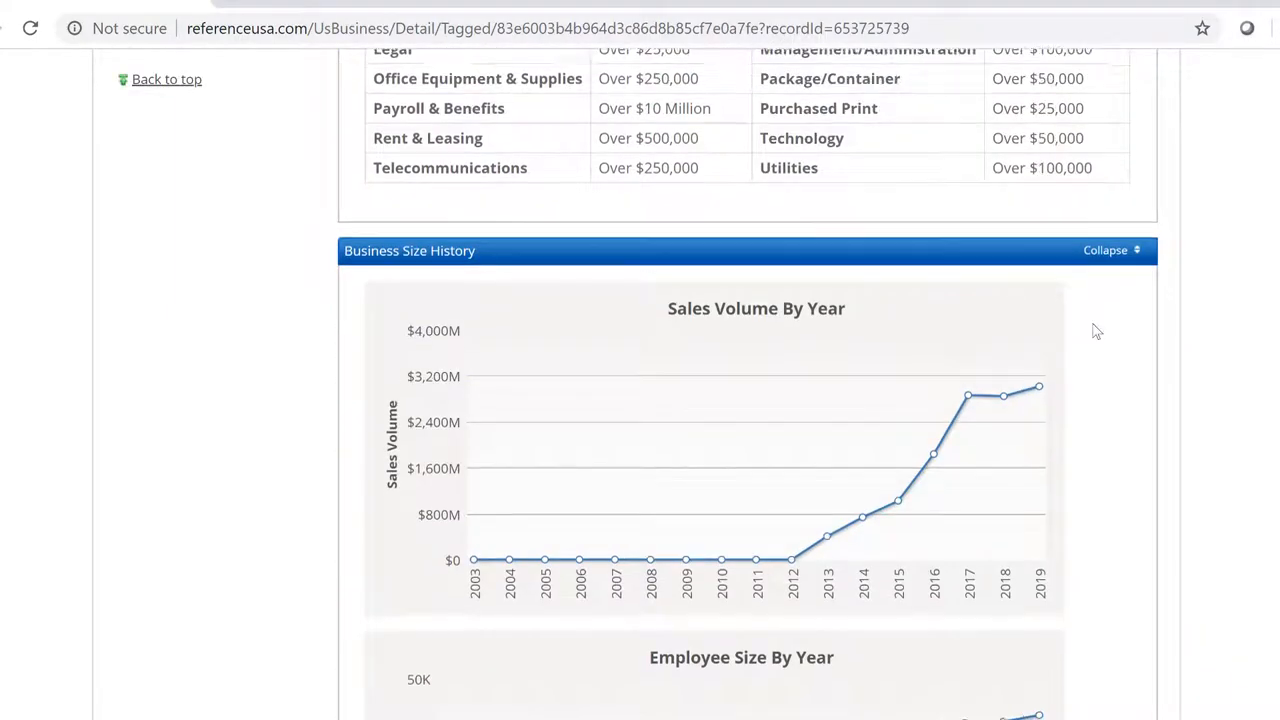
scroll("down", 3)
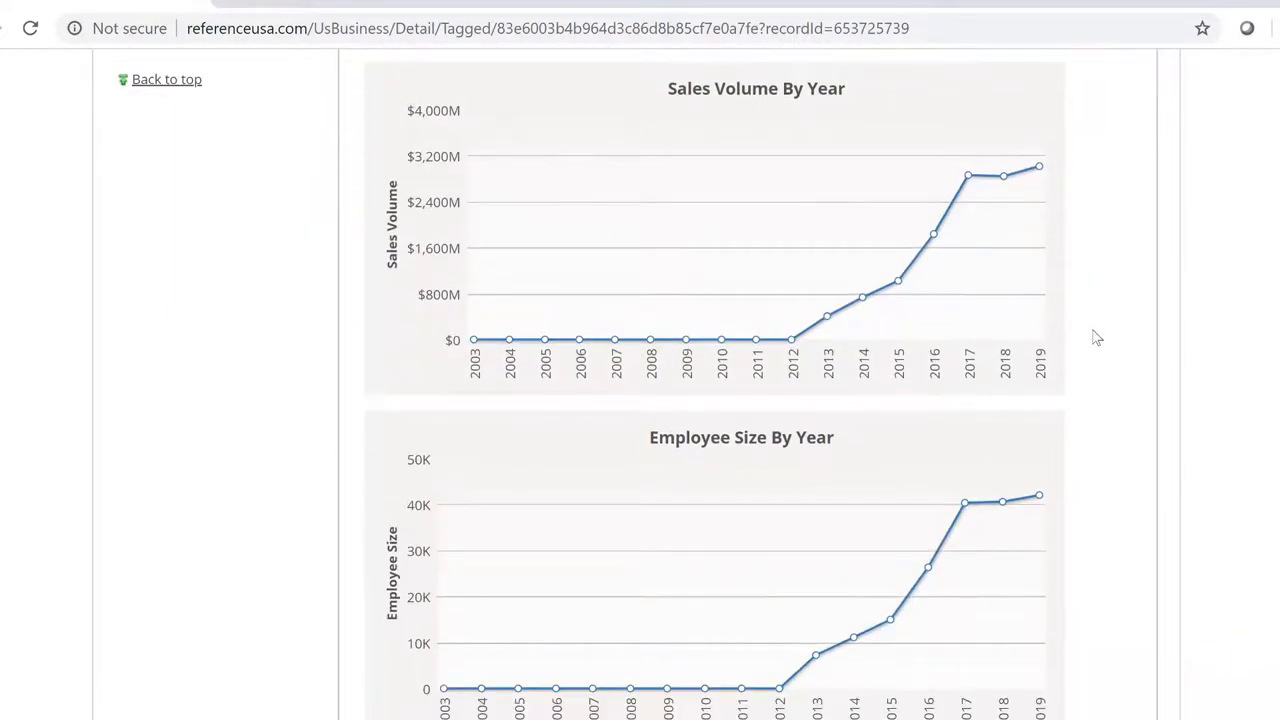
mouse_move(1100, 329)
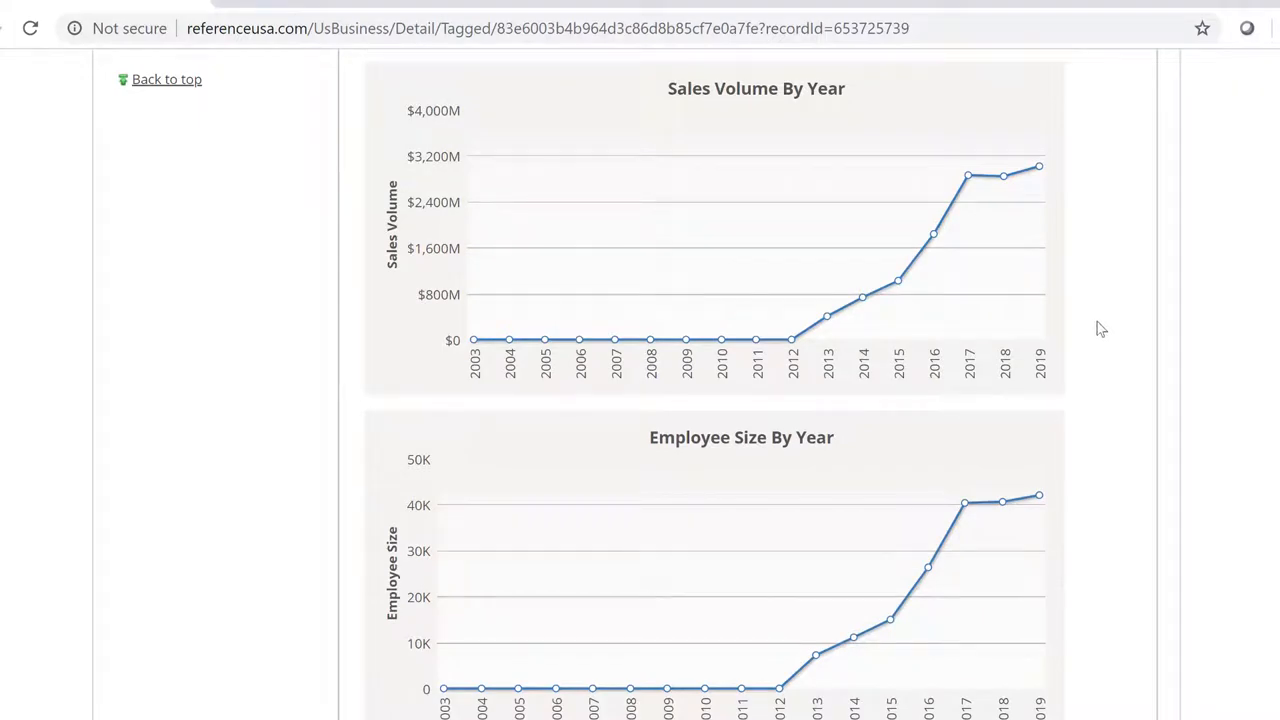